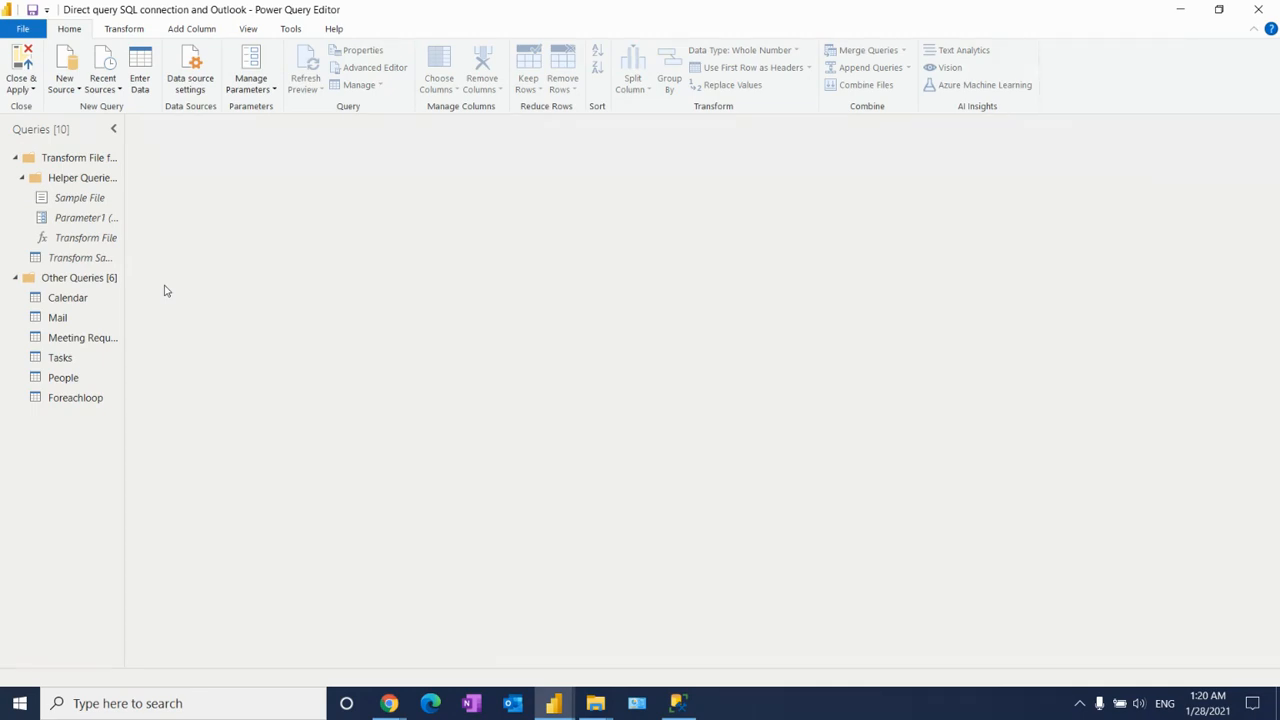
mouse_move(66, 148)
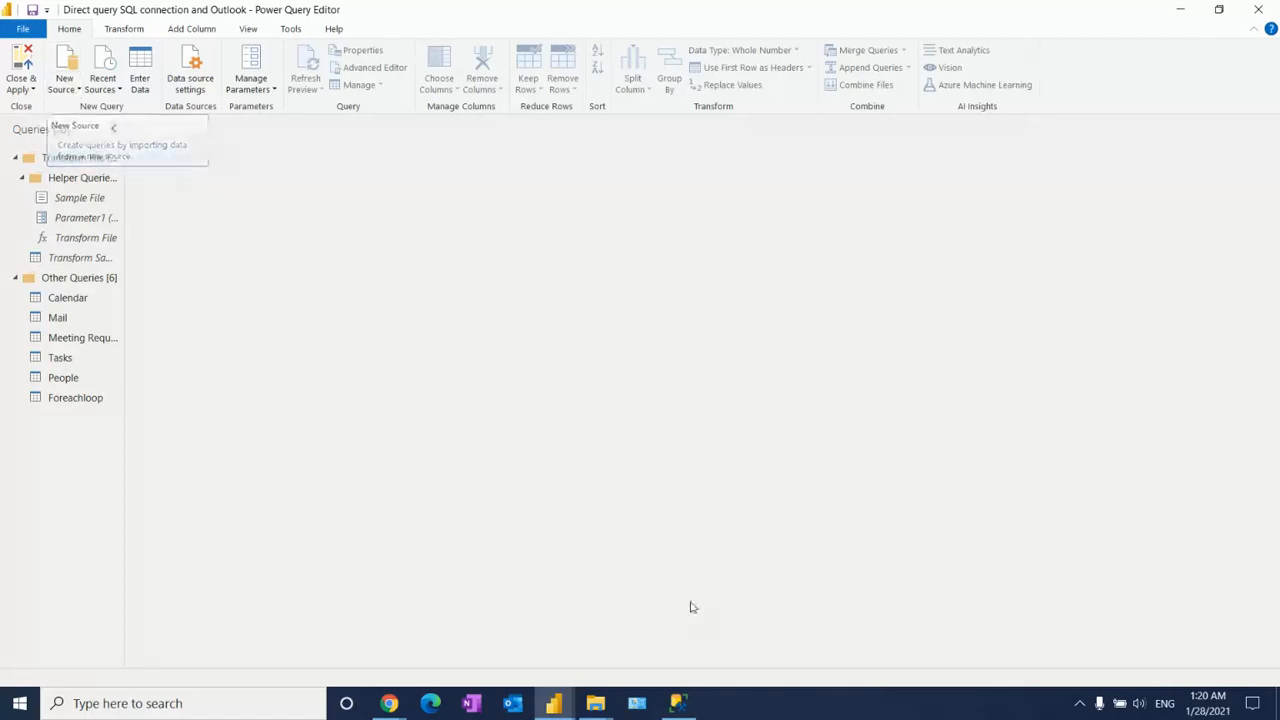
Copy the server name from SQL Server Management Studio for reference.
click(678, 704)
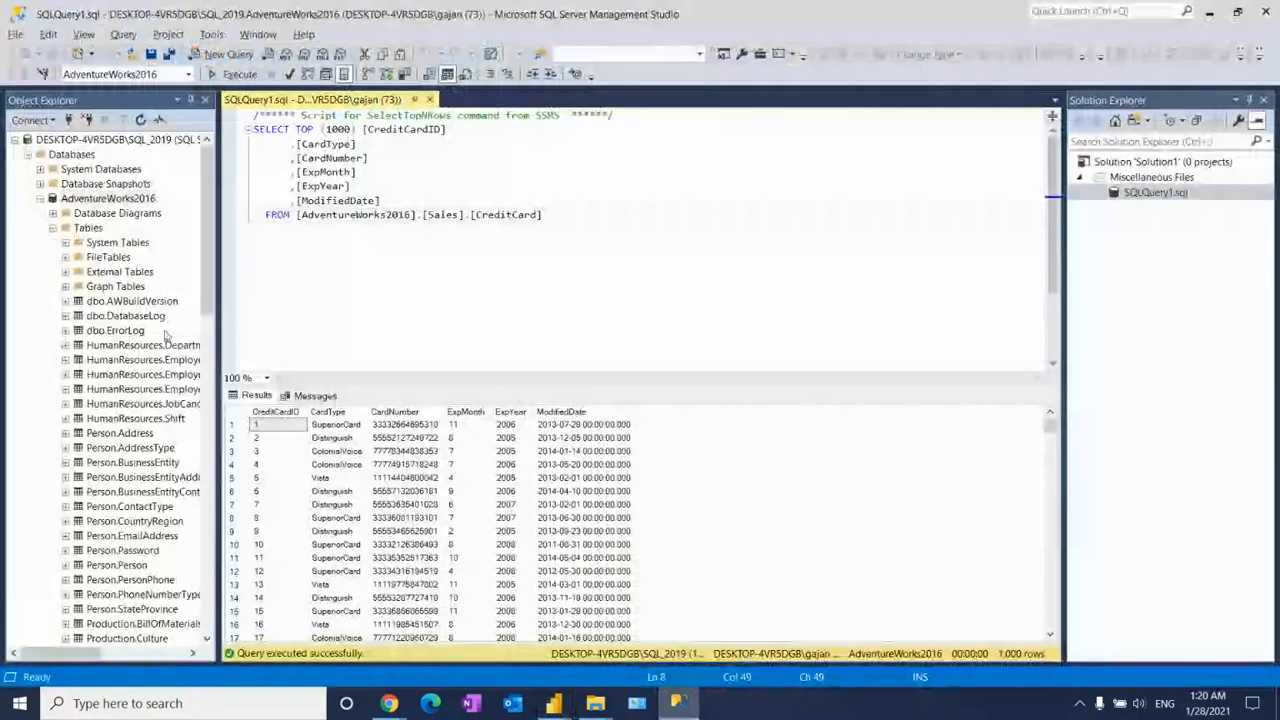
key(ctrl+a)
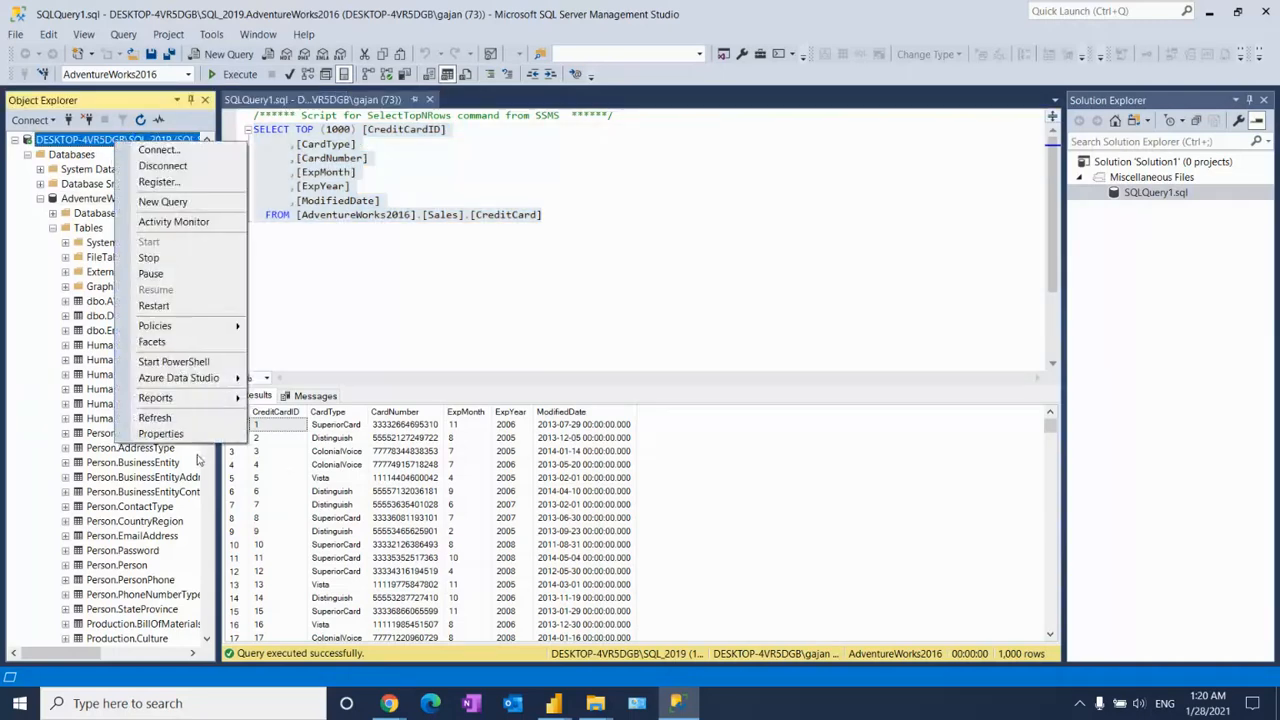
click(160, 432)
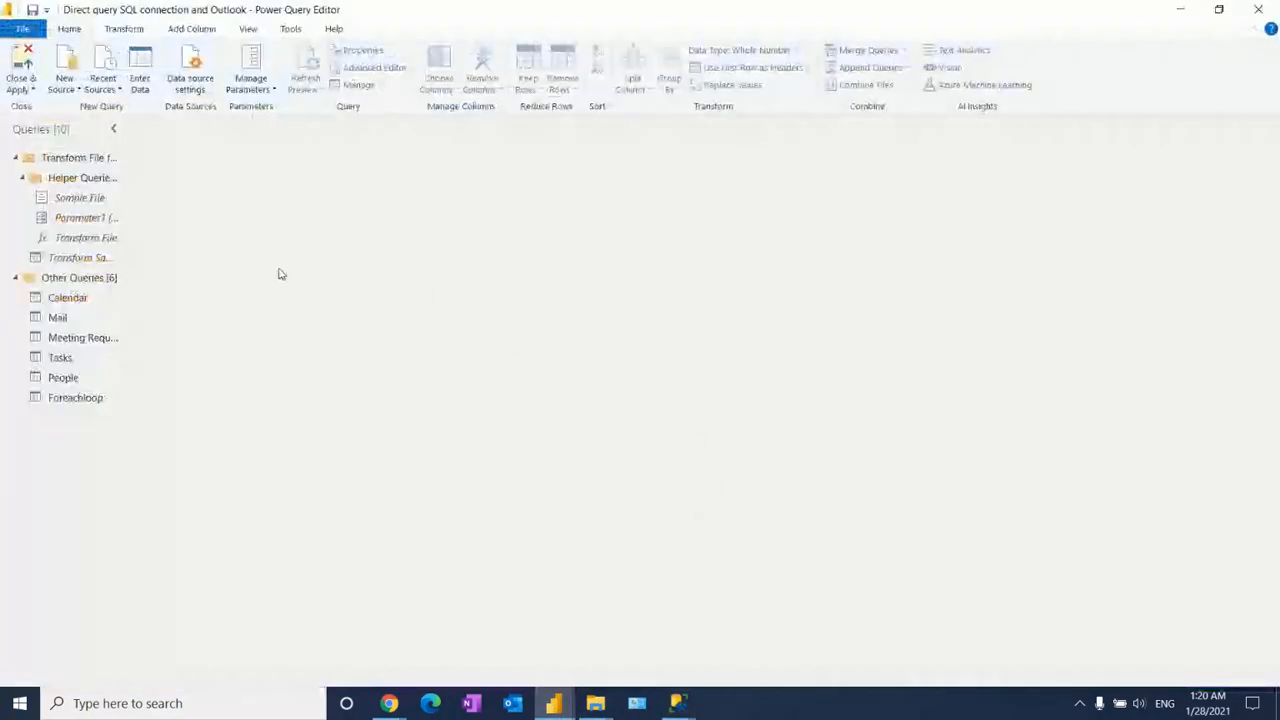
Start a SQL Server connection with server DESKTOP-4VR5DGB\SQL_2019 and database AdventureWorks2016 in Import mode.
click(64, 70)
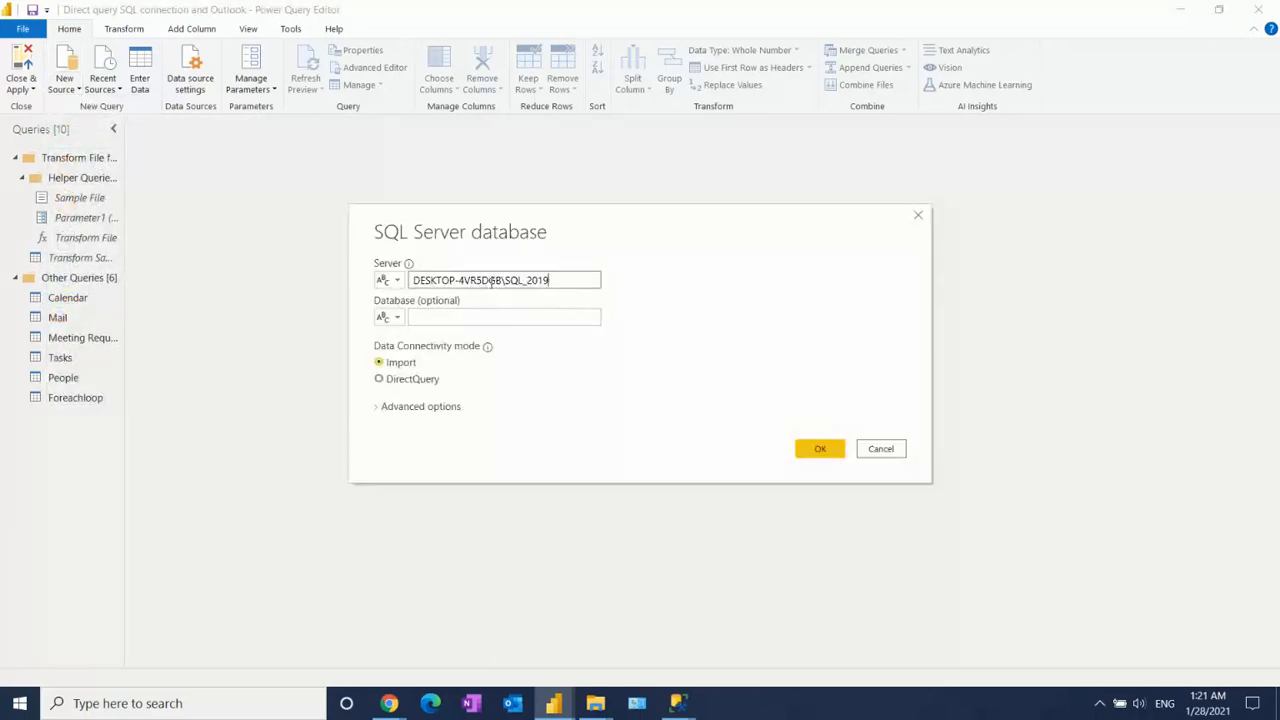
mouse_move(820, 448)
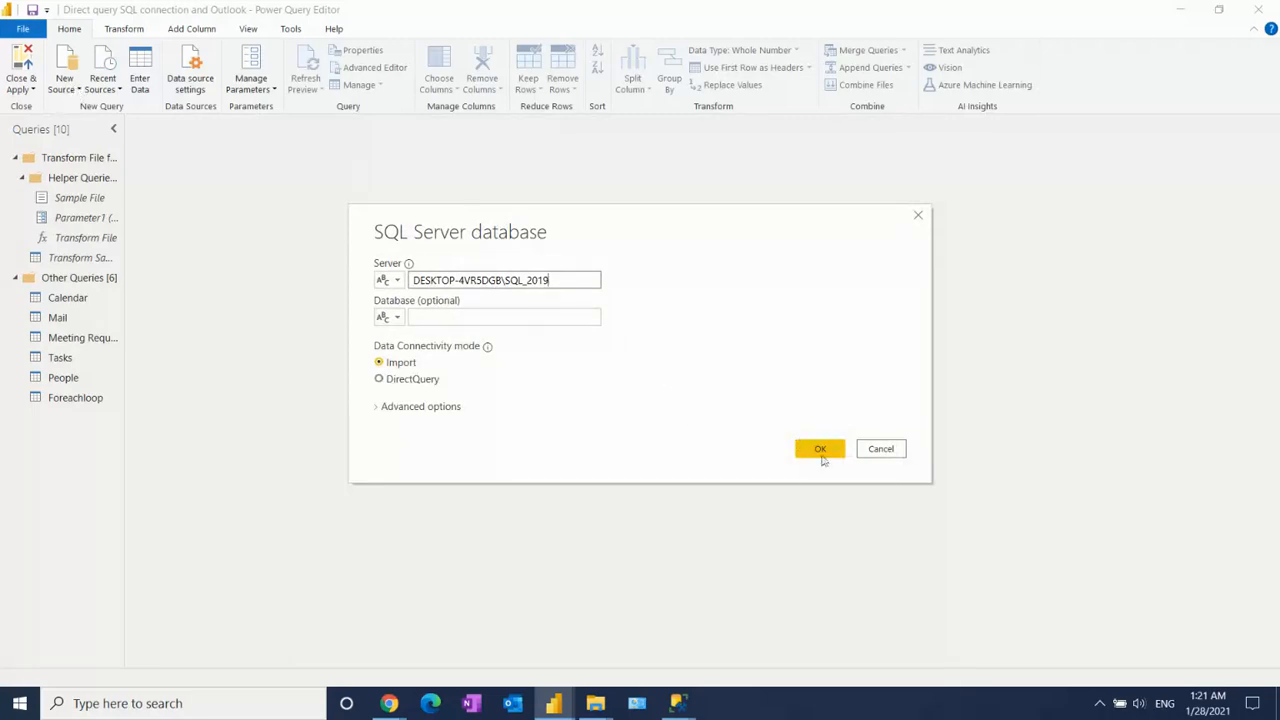
click(64, 70)
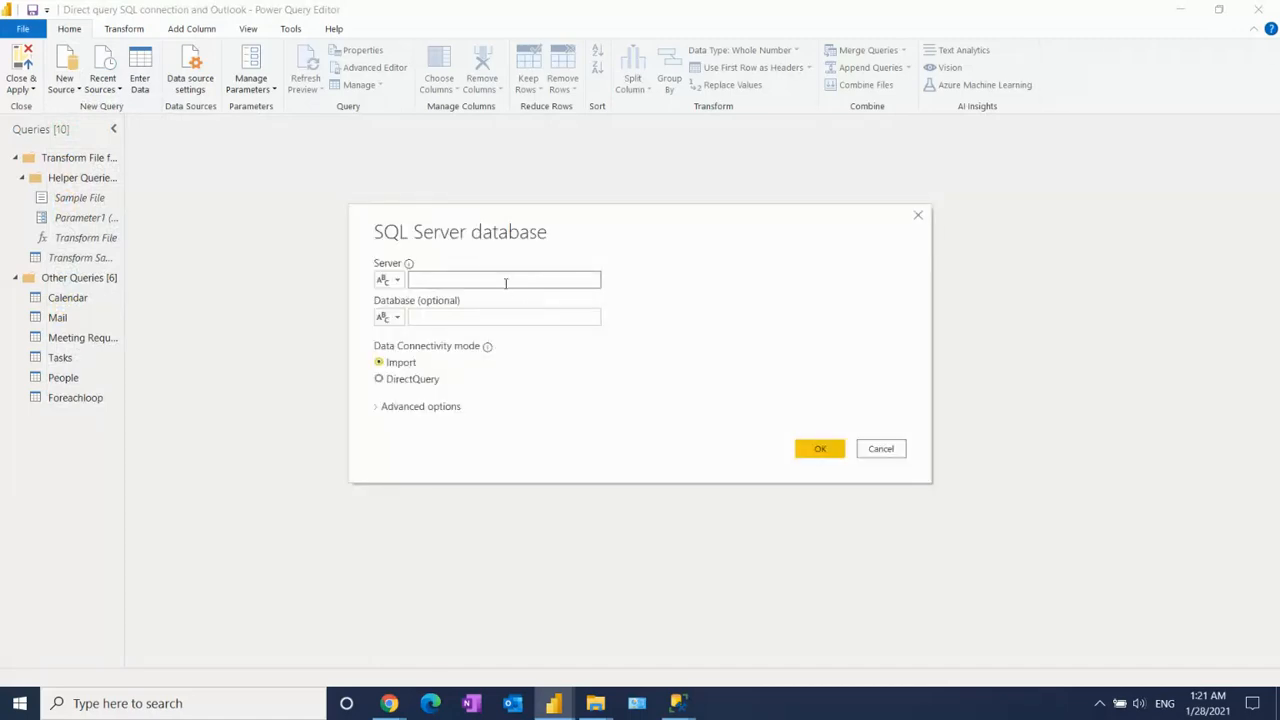
text(DESKTOP-4VR5DGB\SQL_2019)
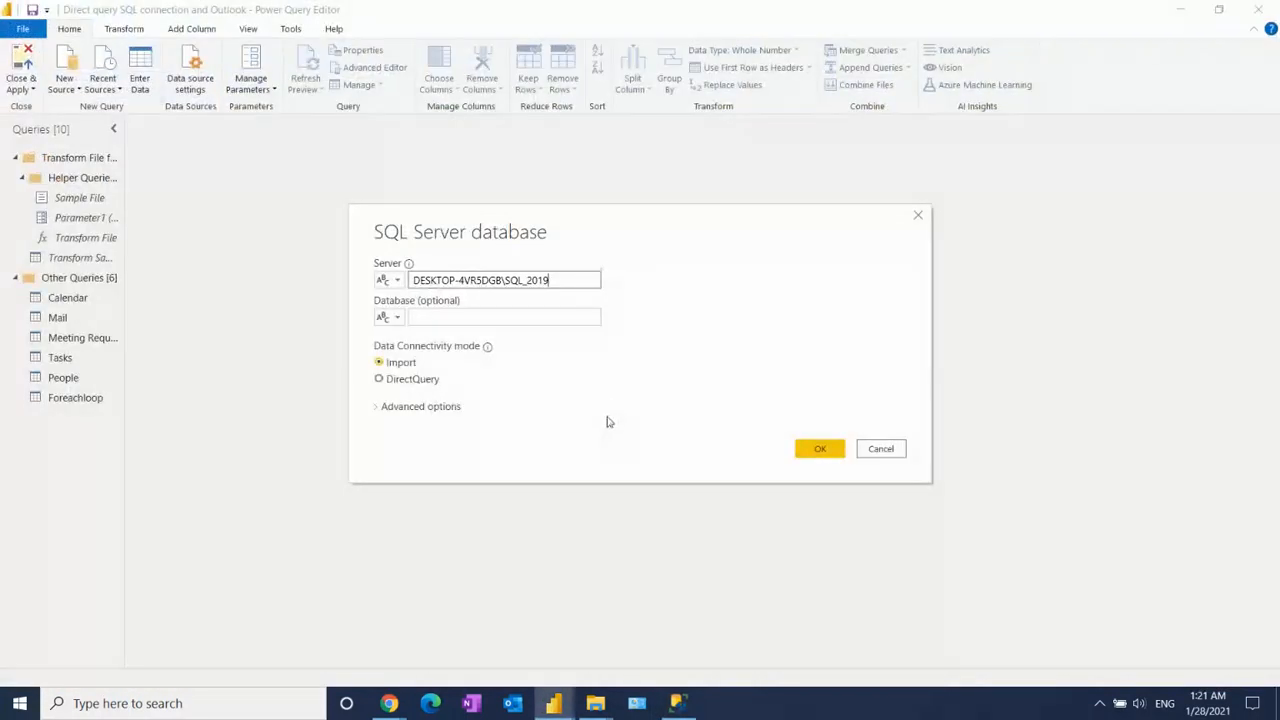
text(AdventureWorks2016)
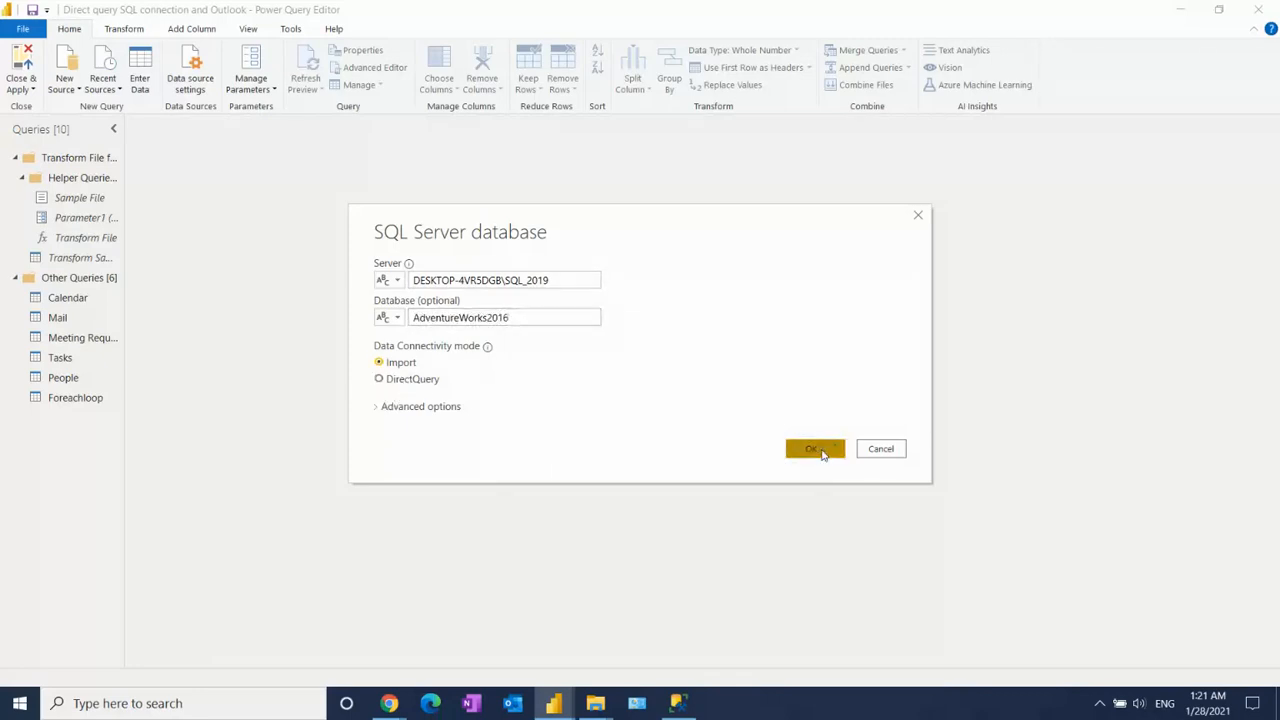
Confirm the source and enter database credentials: user 'admin' with its password.
click(812, 448)
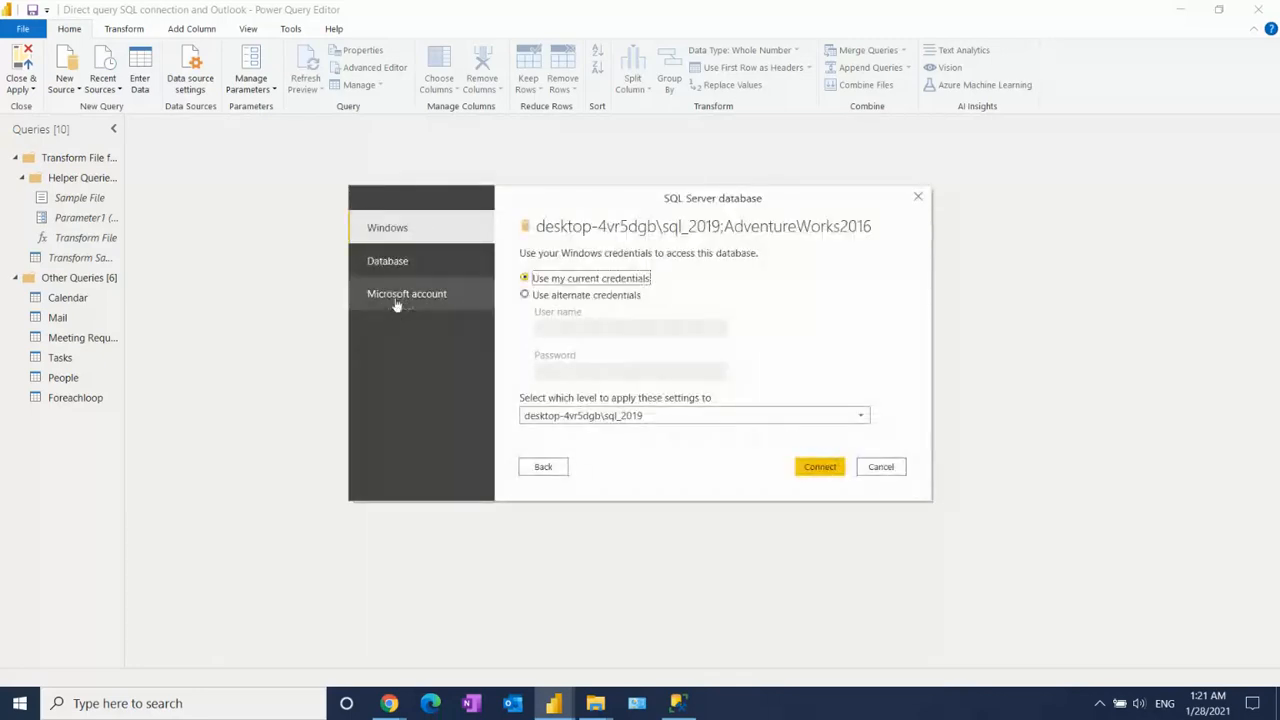
click(388, 260)
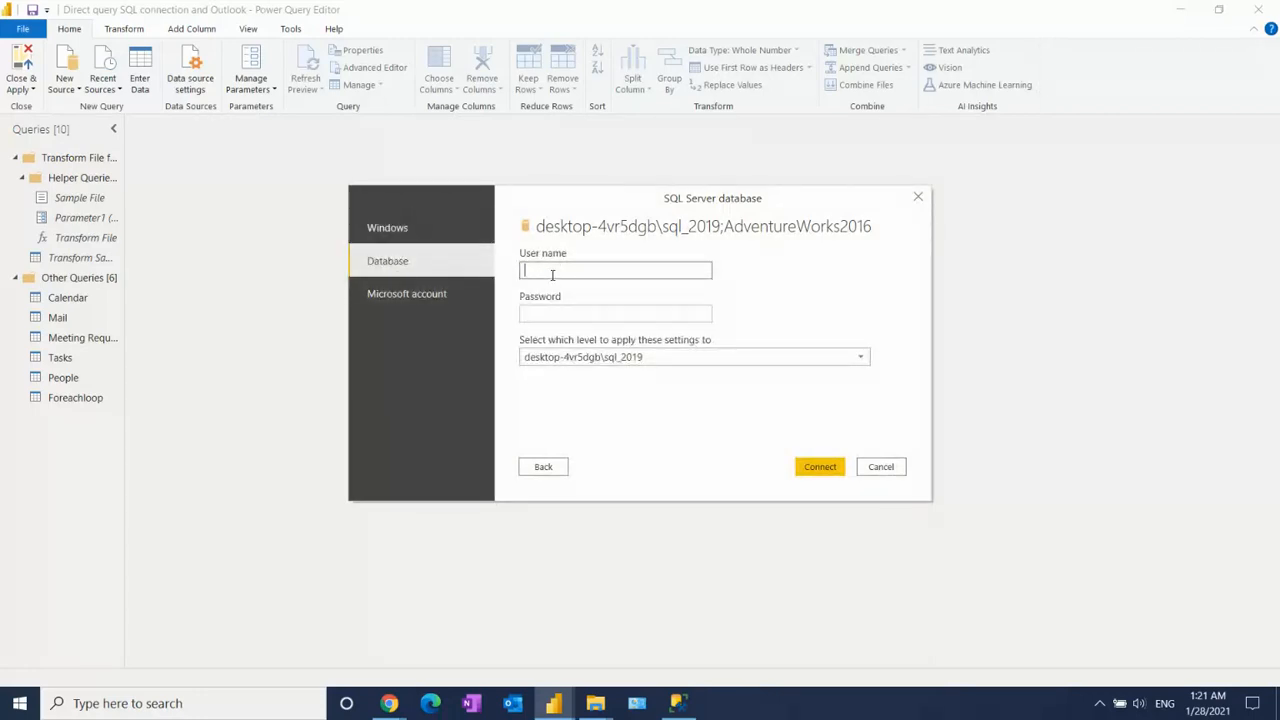
text(adminuser)
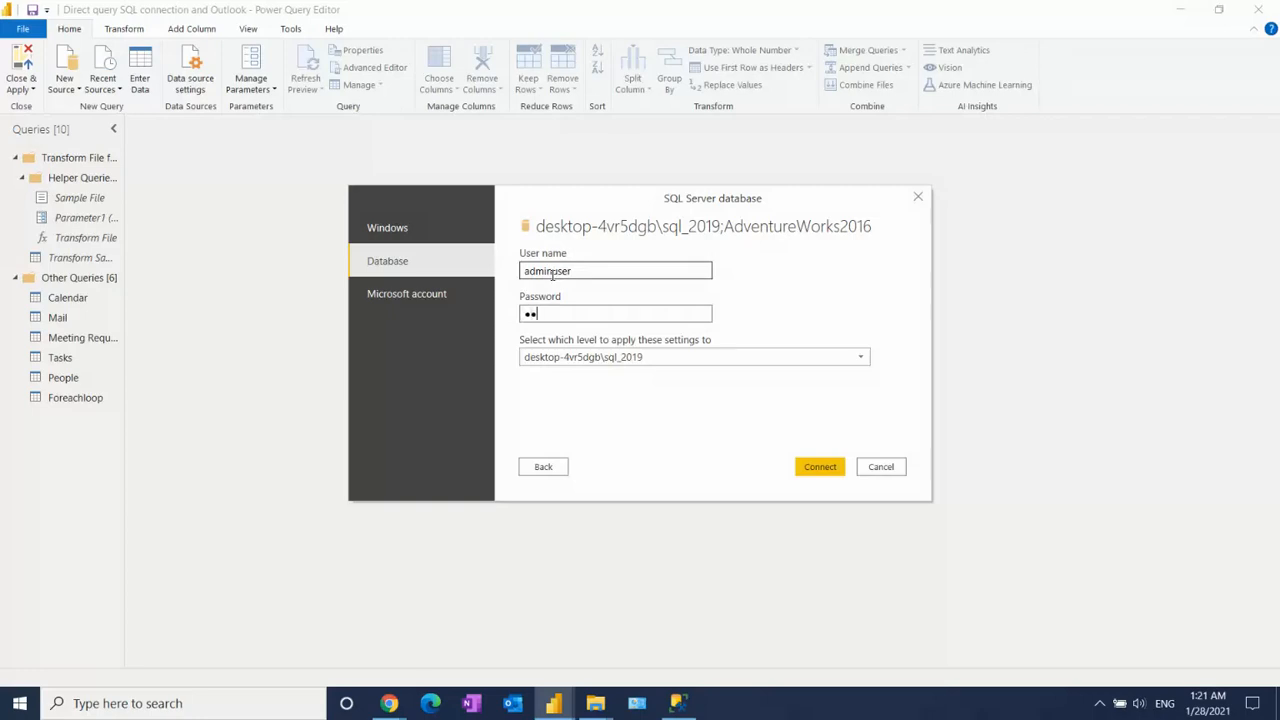
text(password)
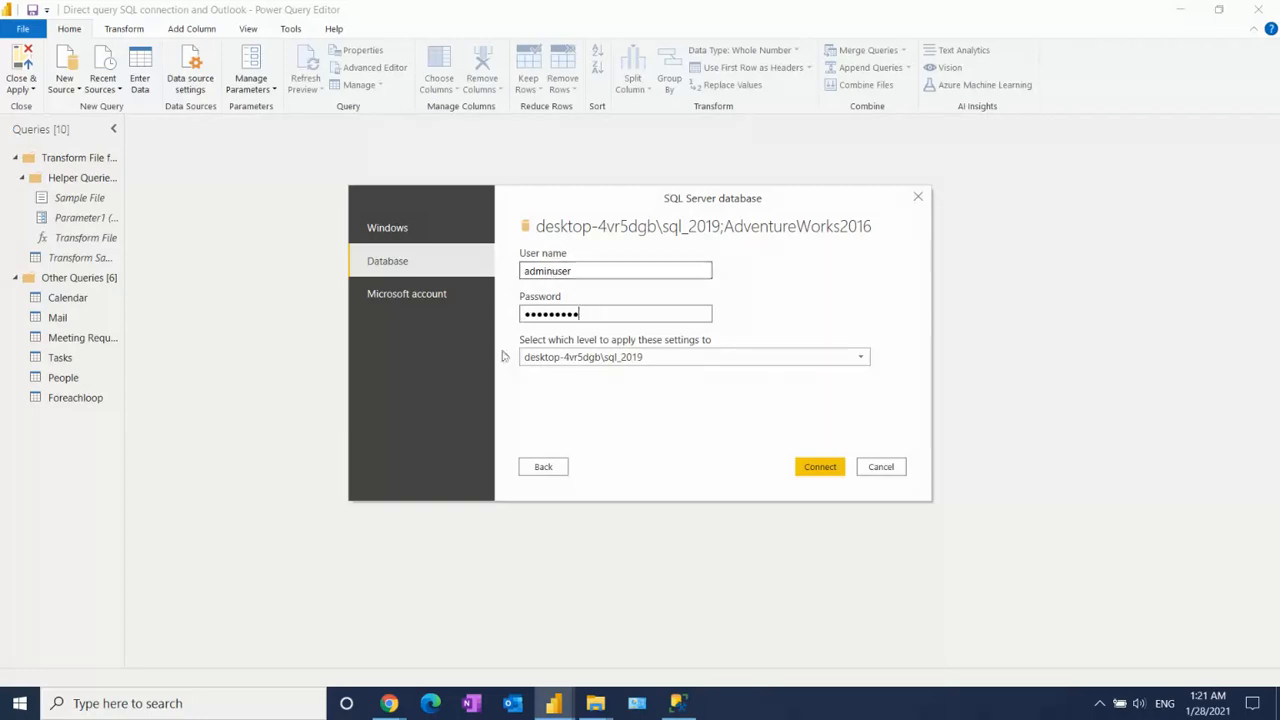
Connect, accept the unencrypted connection, and connect again.
click(820, 466)
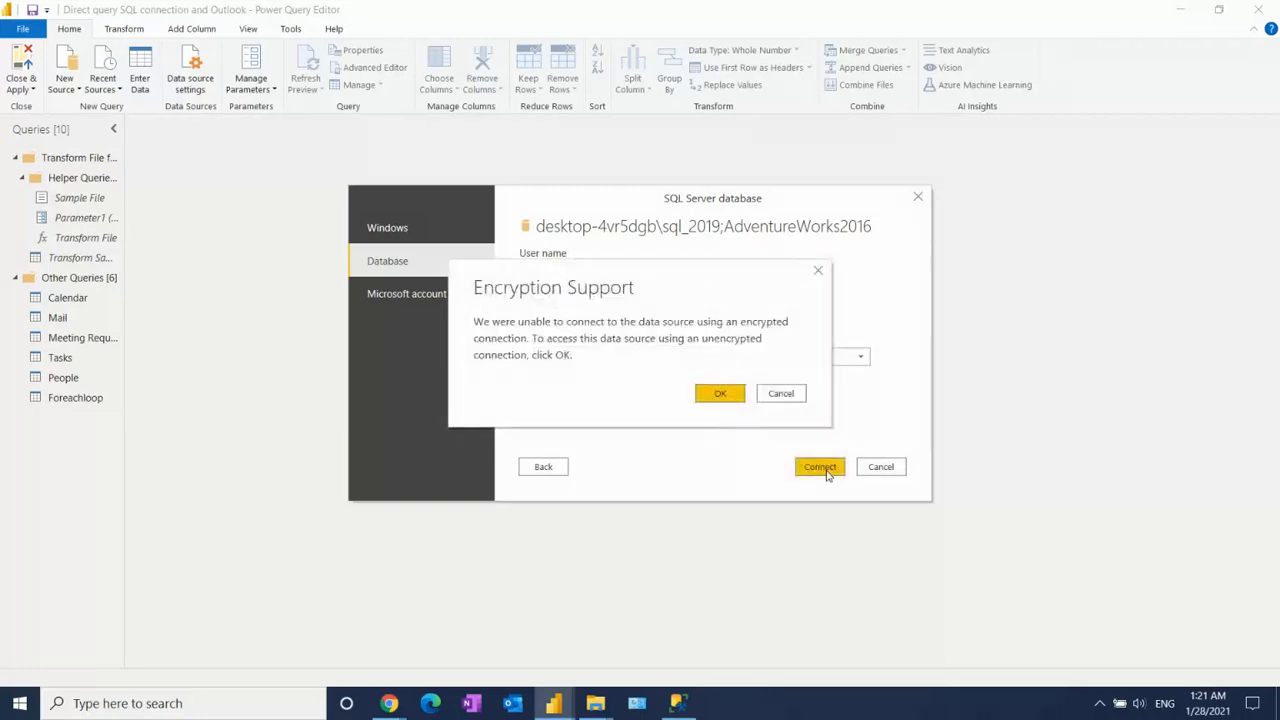
click(720, 392)
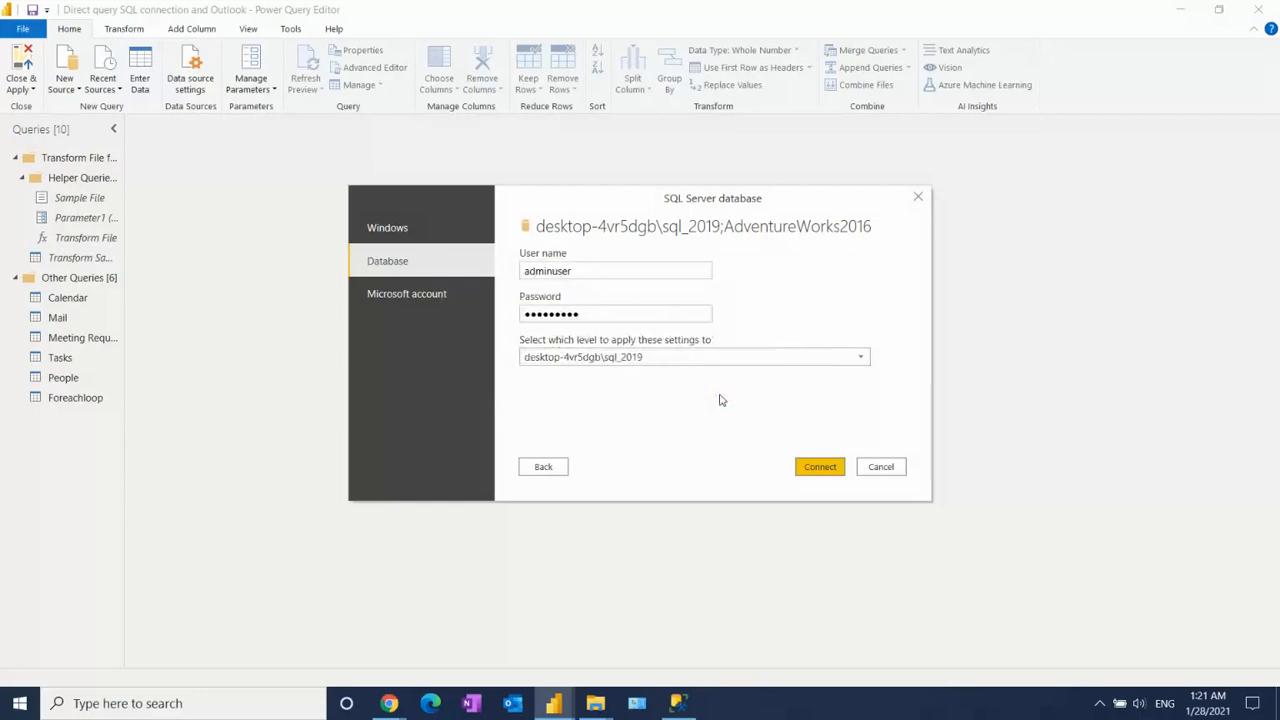
click(820, 466)
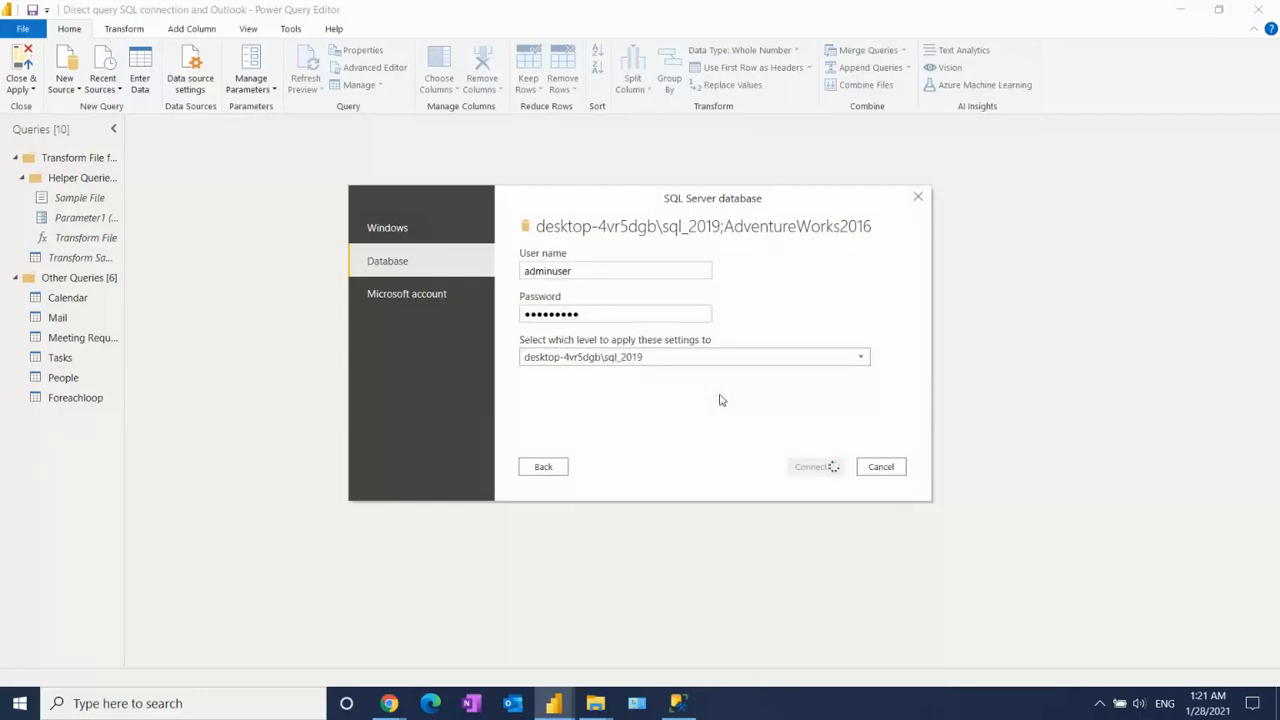
Expand the AdventureWorks2016 node in Navigator and load the Sales.SalesTaxRate table.
click(812, 466)
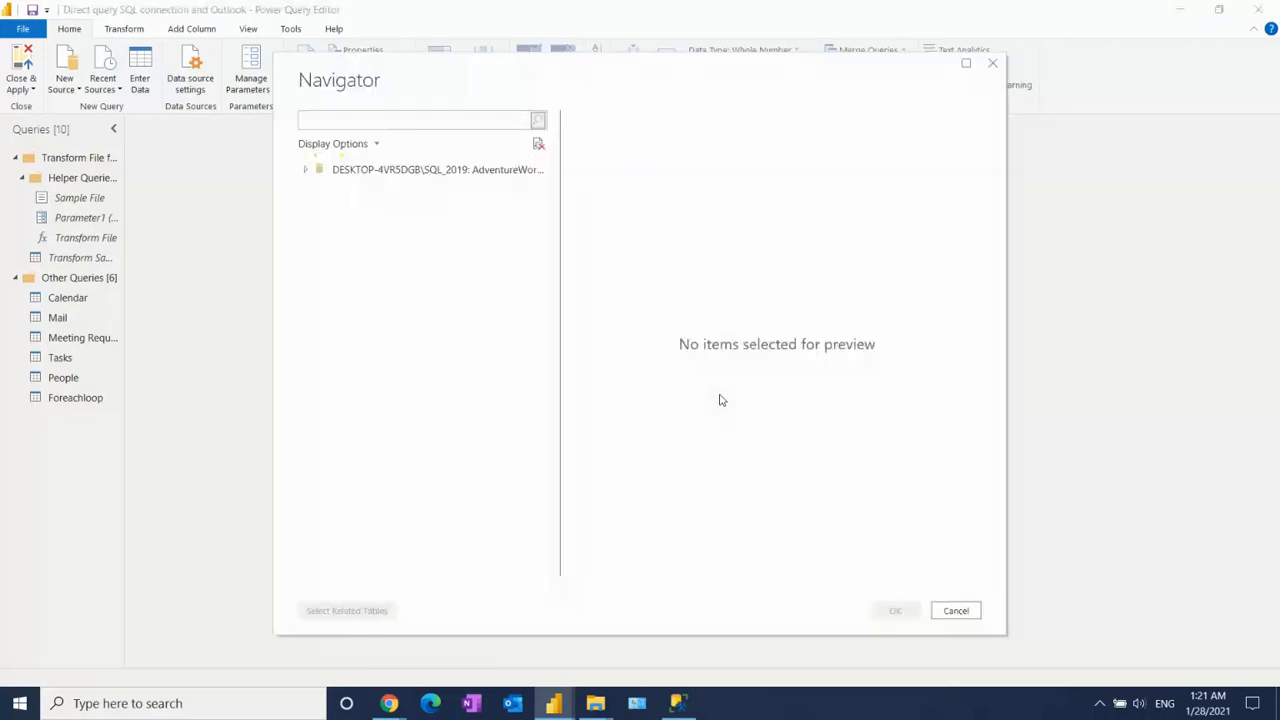
click(304, 168)
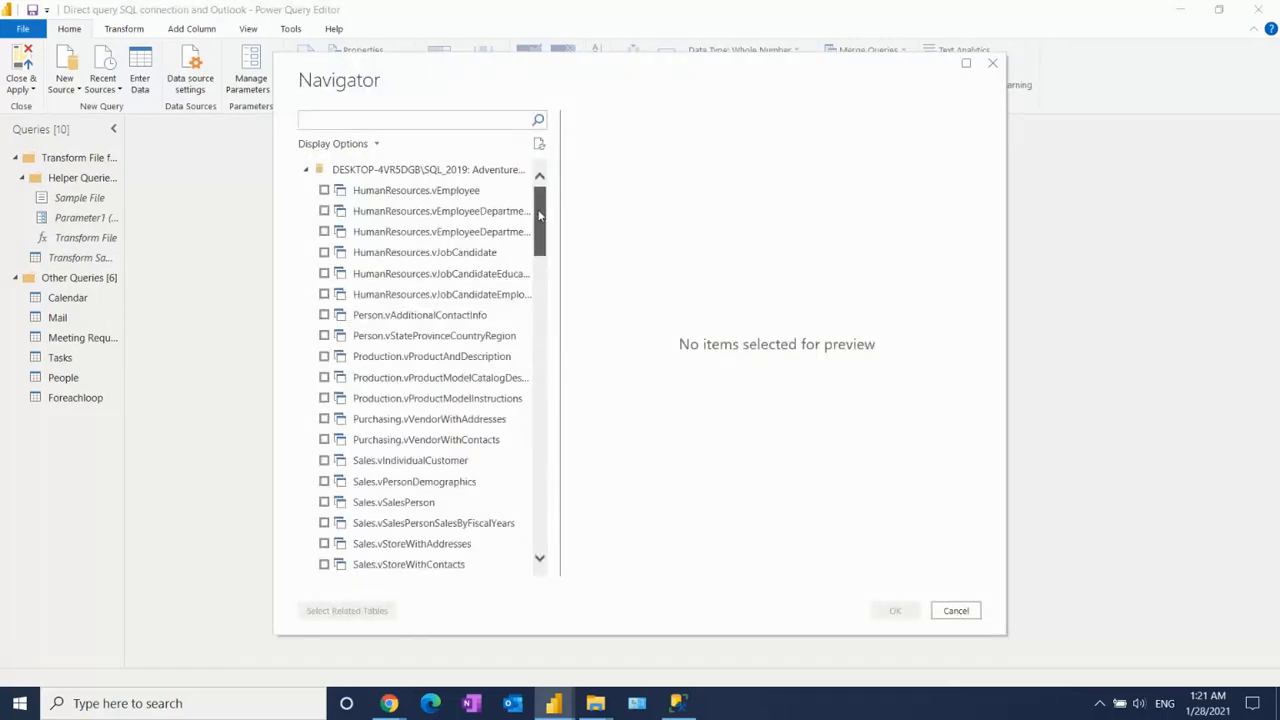
scroll(down, 3)
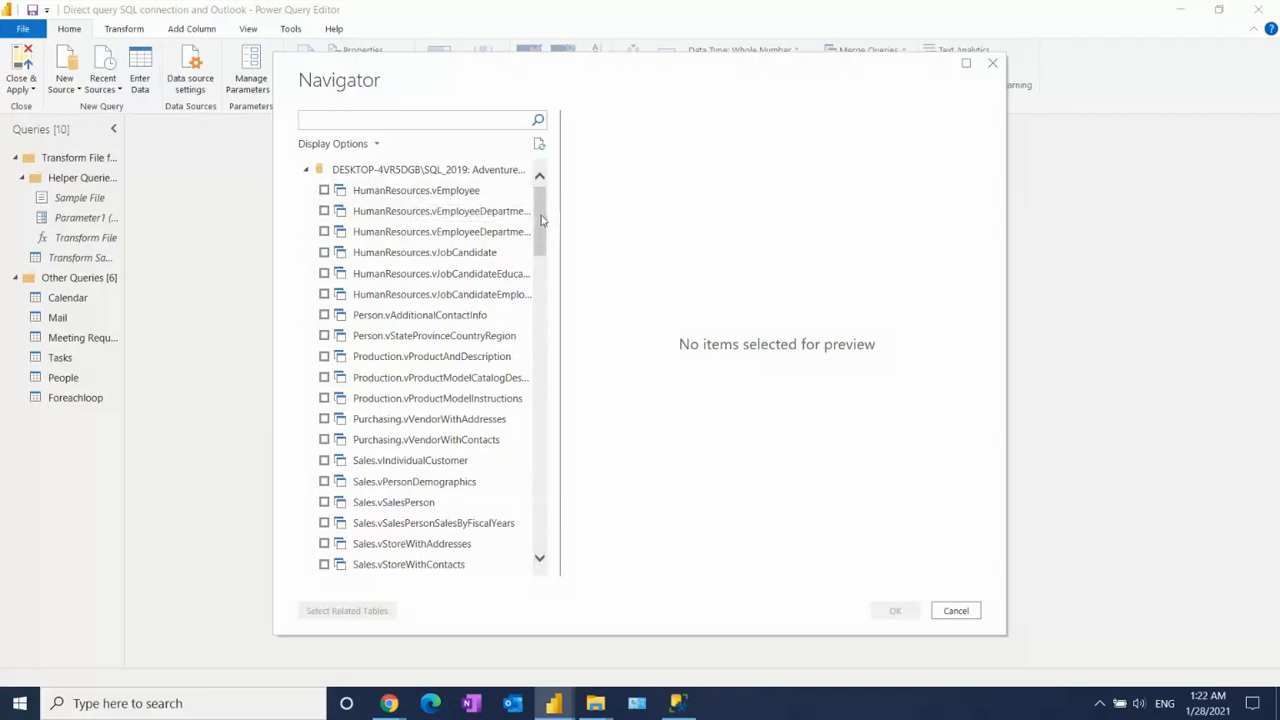
scroll(down, 3)
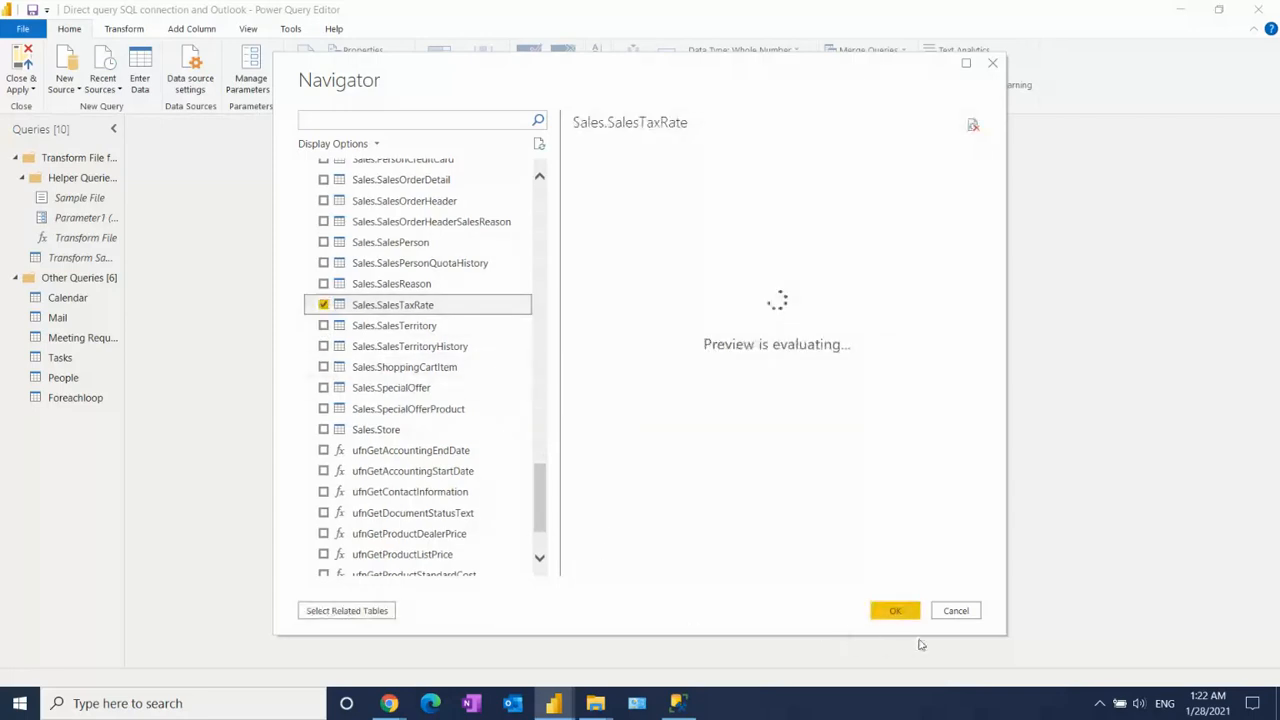
click(894, 610)
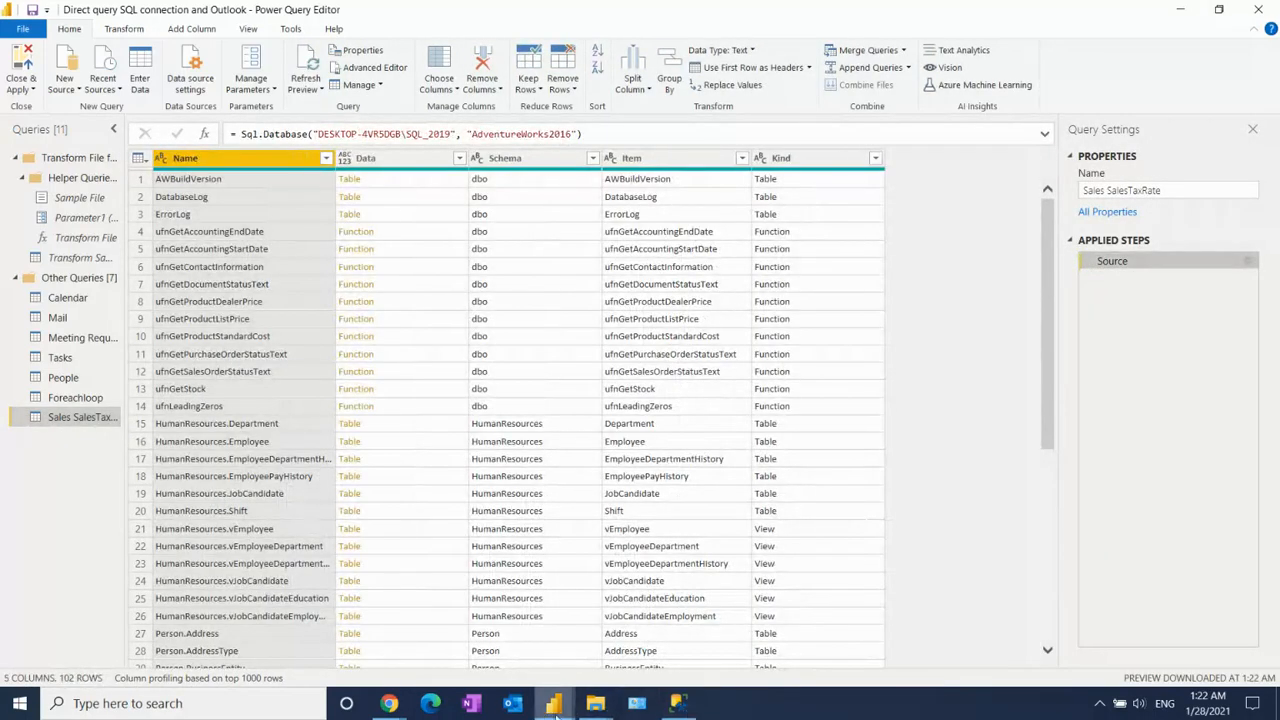
mouse_move(678, 704)
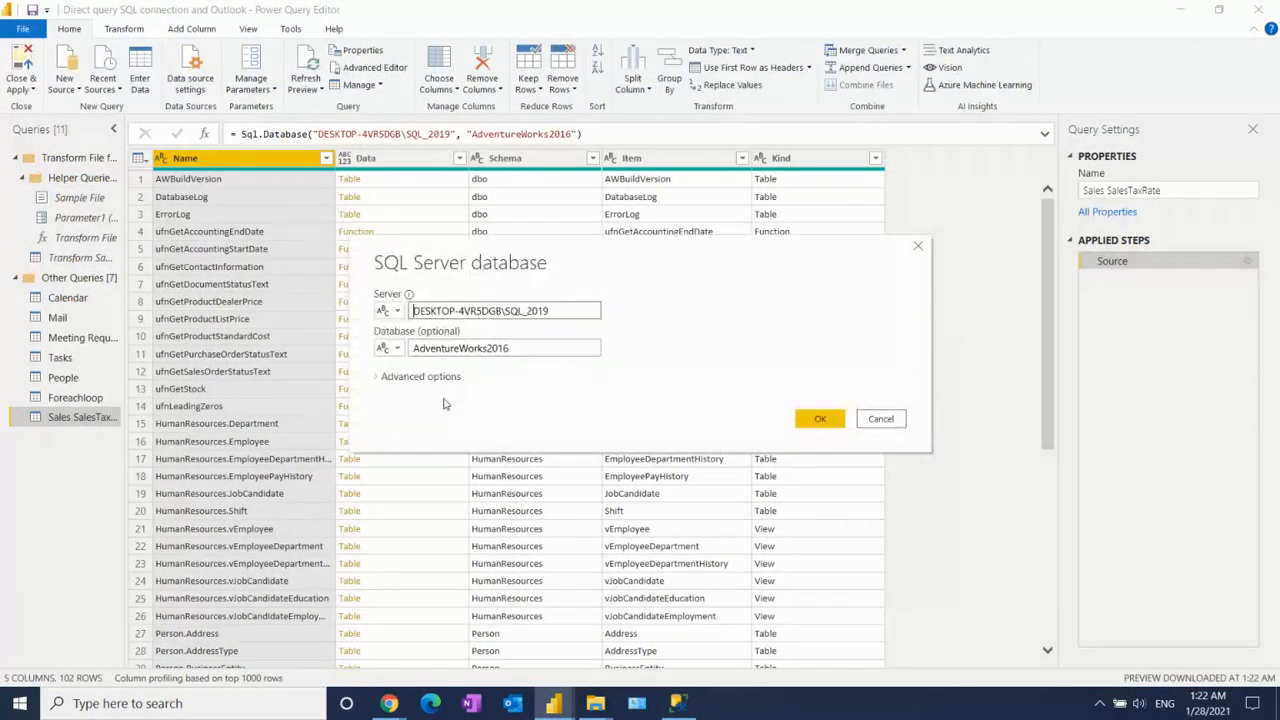
Expand Advanced options and run the custom SQL SELECT returning the CreditCard rows.
click(420, 376)
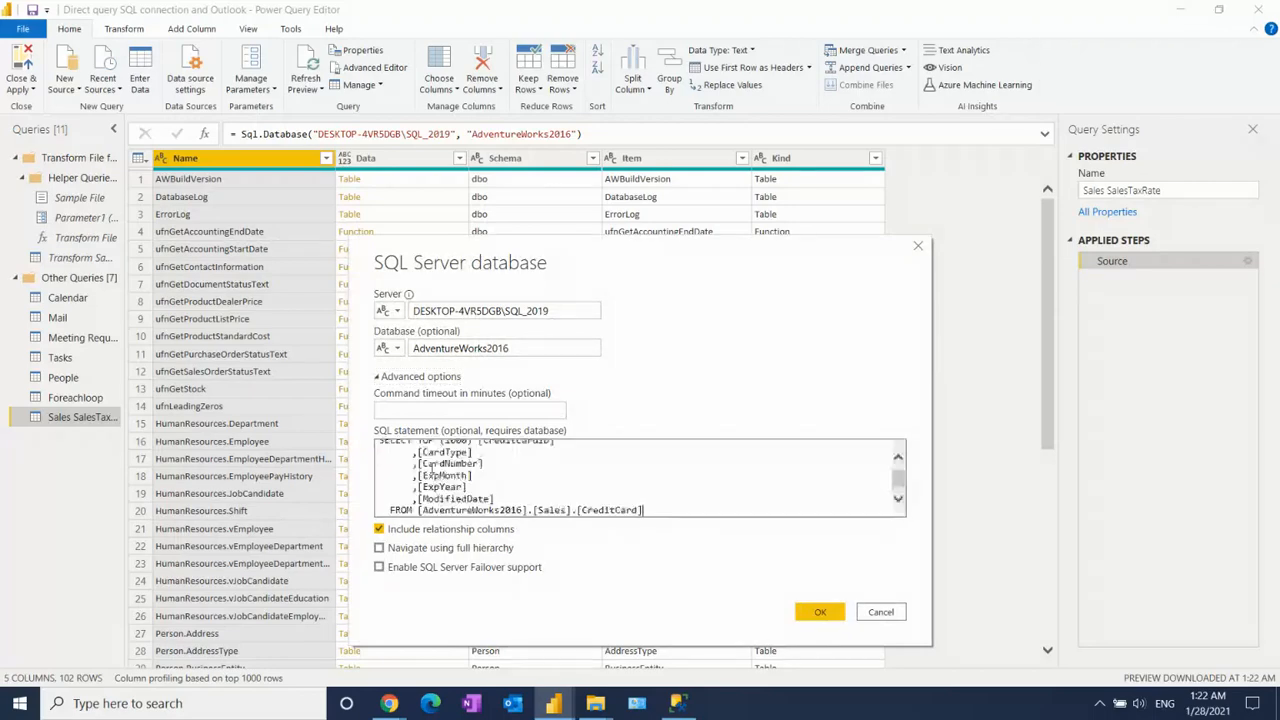
click(820, 612)
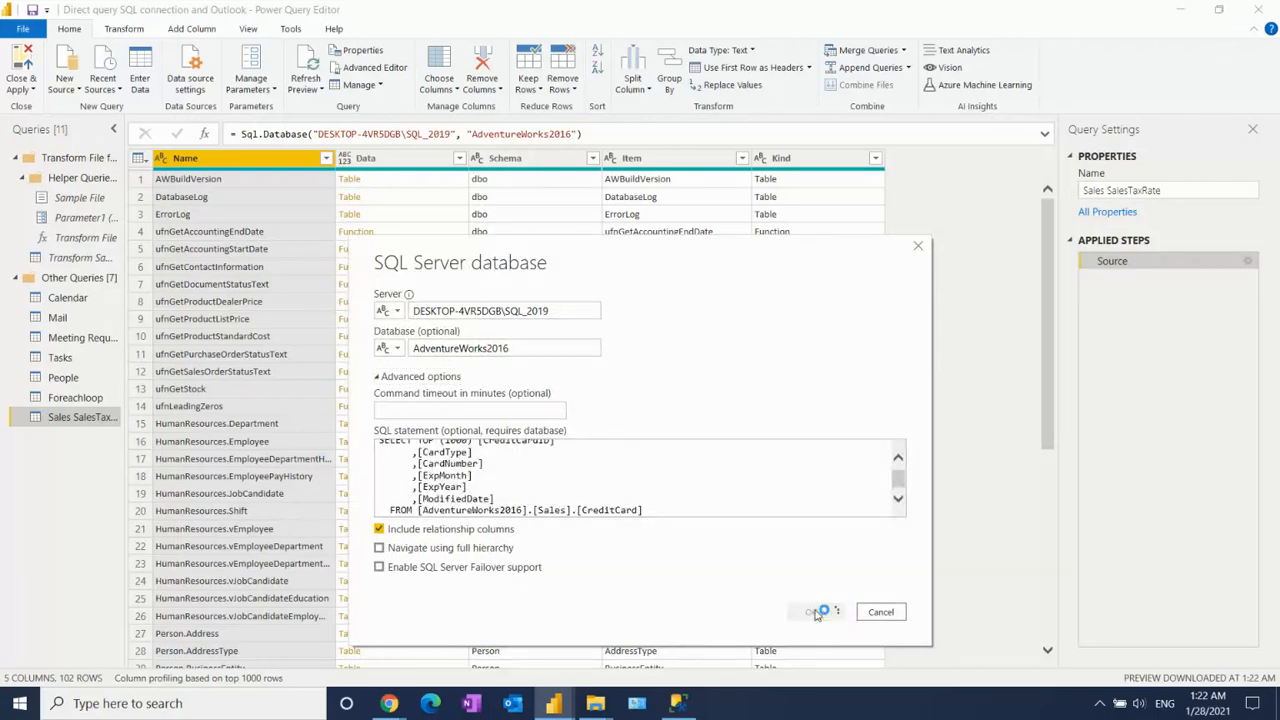
click(816, 612)
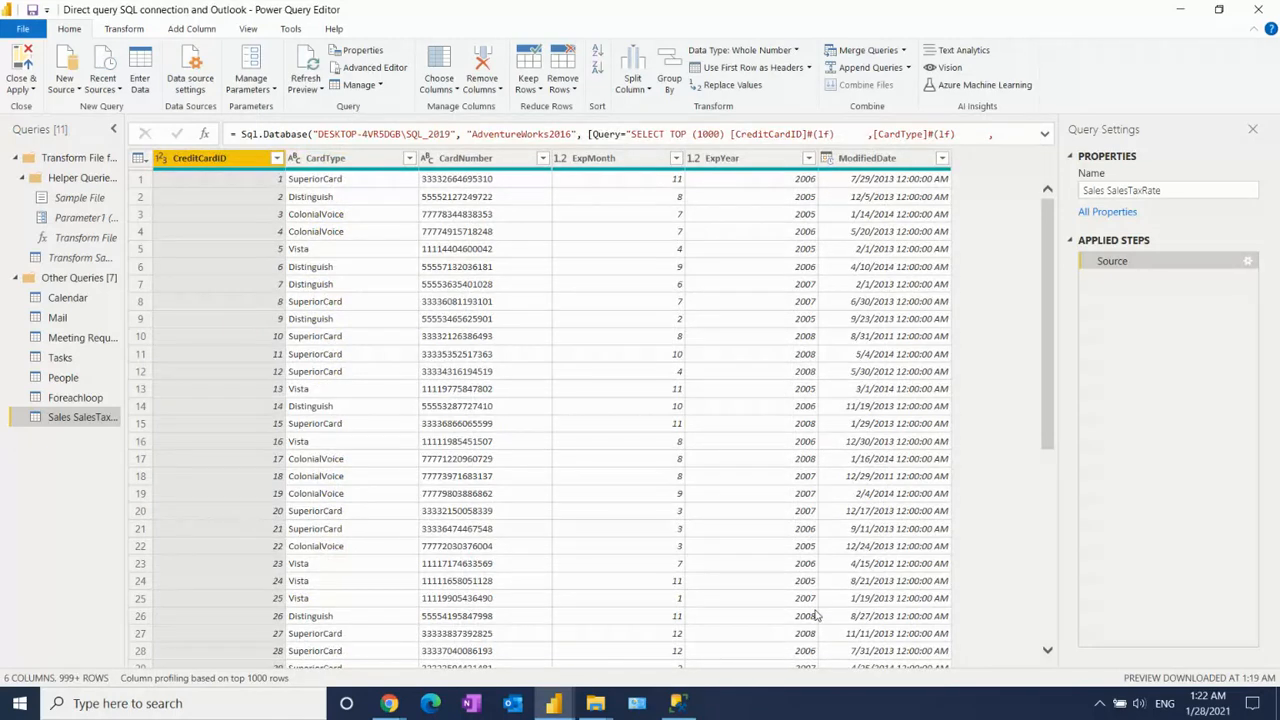
Start a fresh SQL Server connection with Advanced options shown, then check server properties in Management Studio.
click(64, 70)
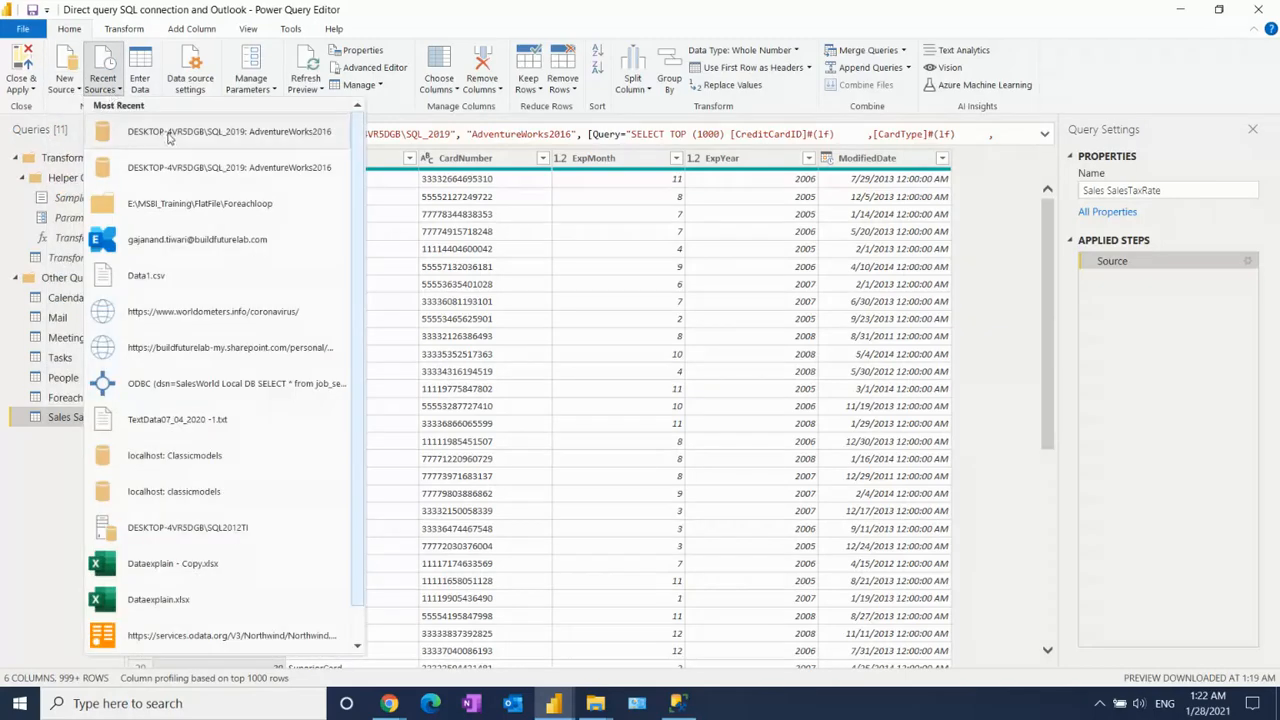
click(652, 354)
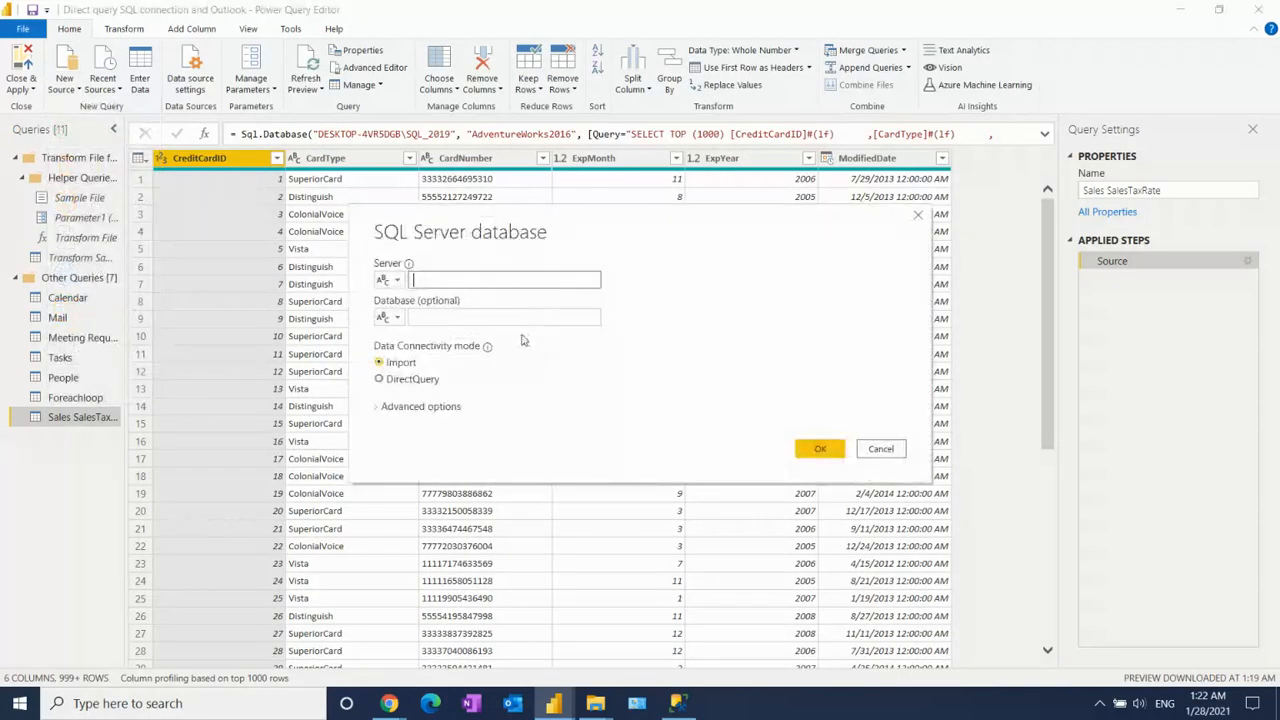
click(420, 406)
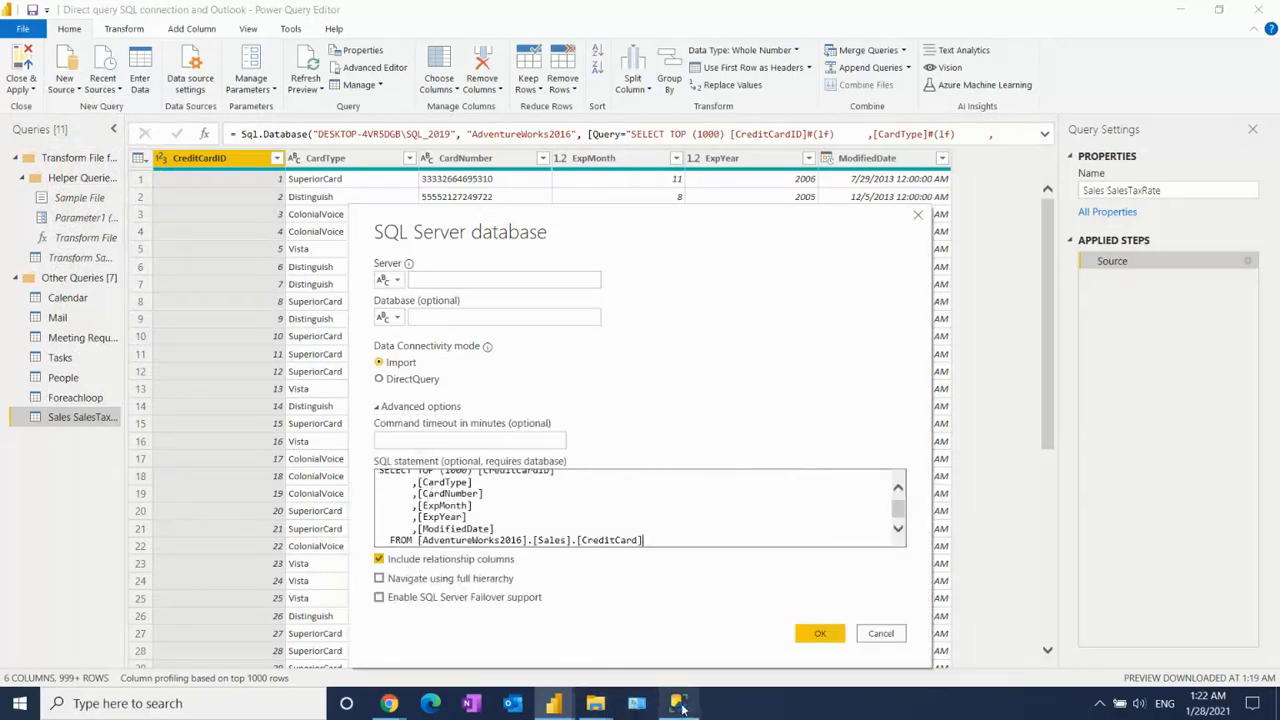
click(678, 704)
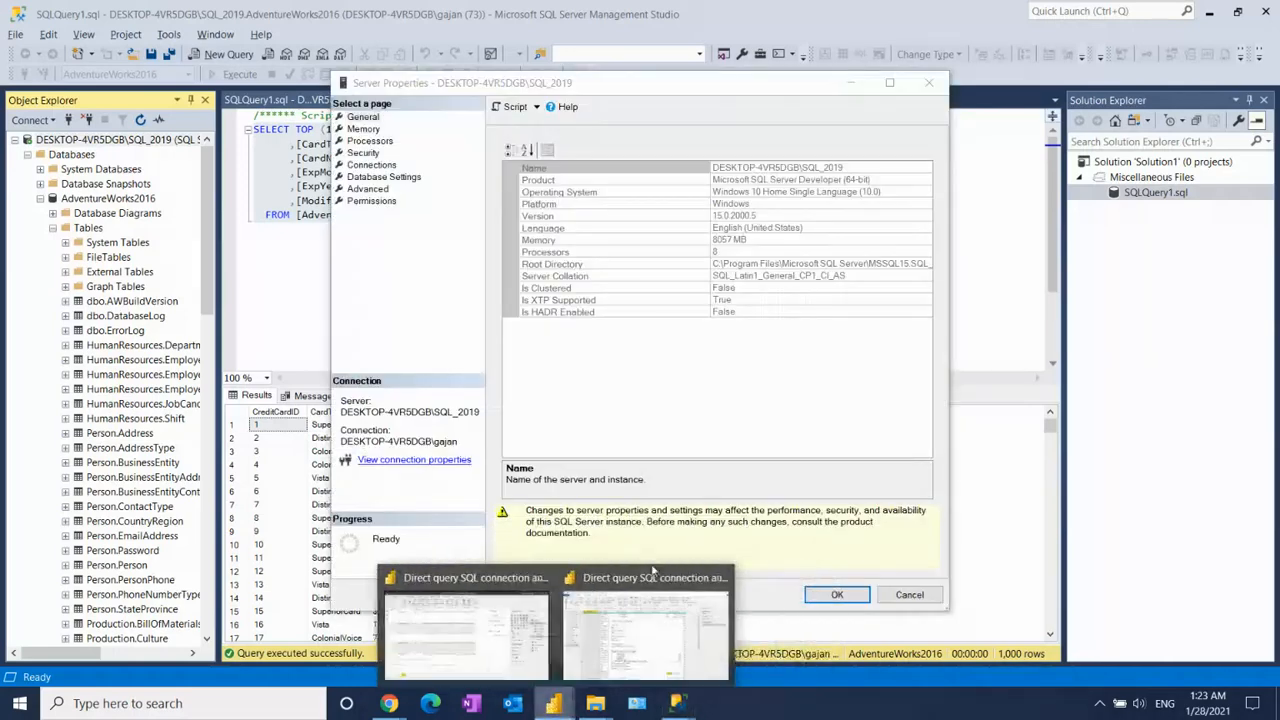
Enter server DESKTOP-4VR5DGB\SQL_2019 and close the SSMS Server Properties window.
click(644, 630)
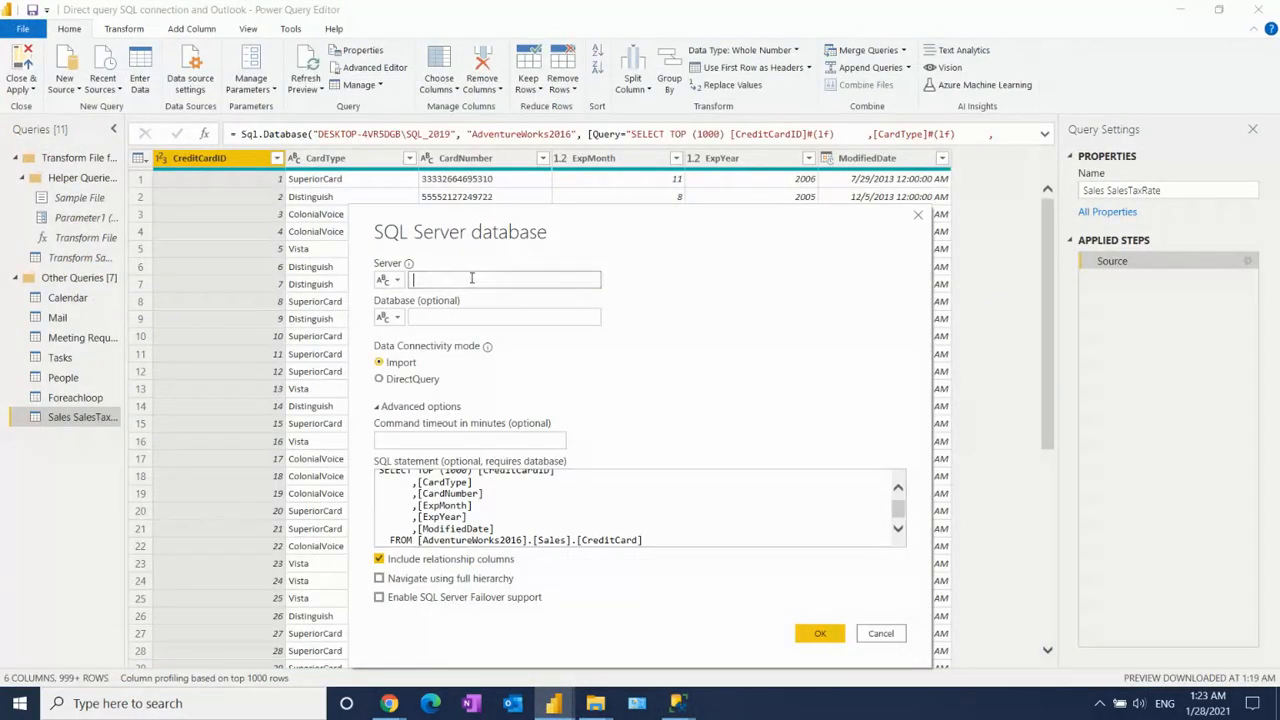
text(DESKTOP-4VR5DGB\SQL_2019)
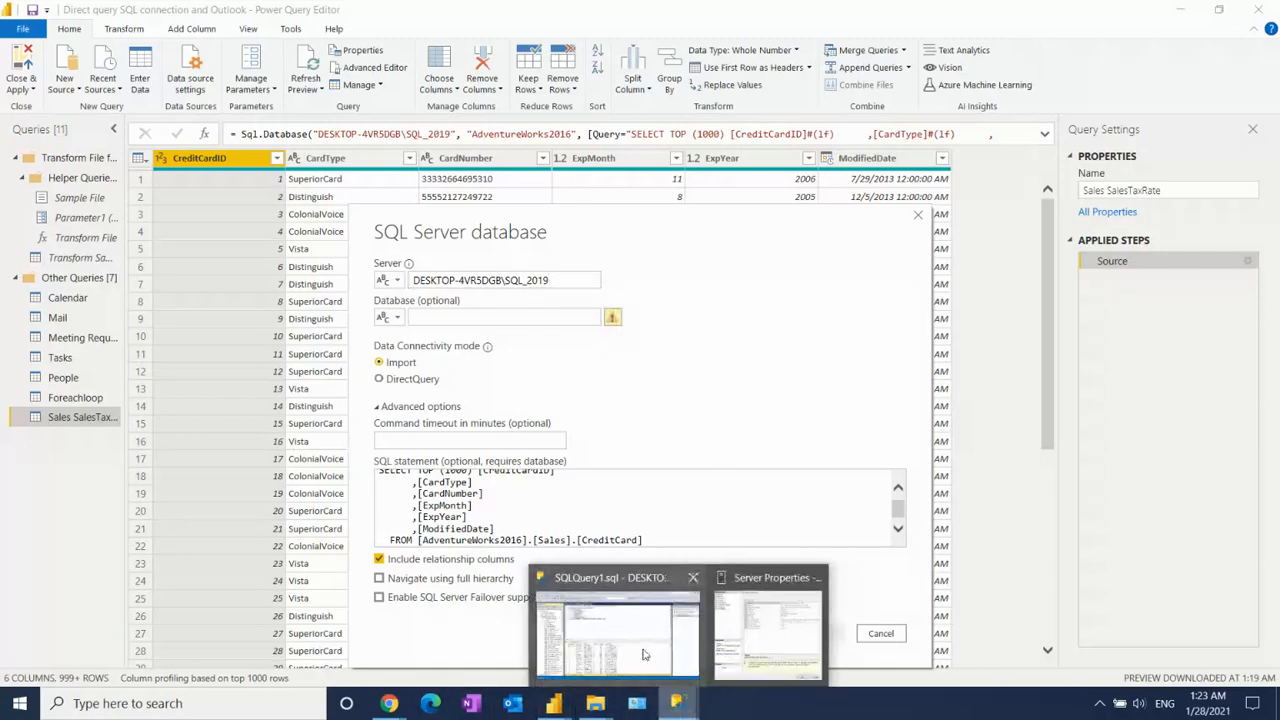
click(768, 624)
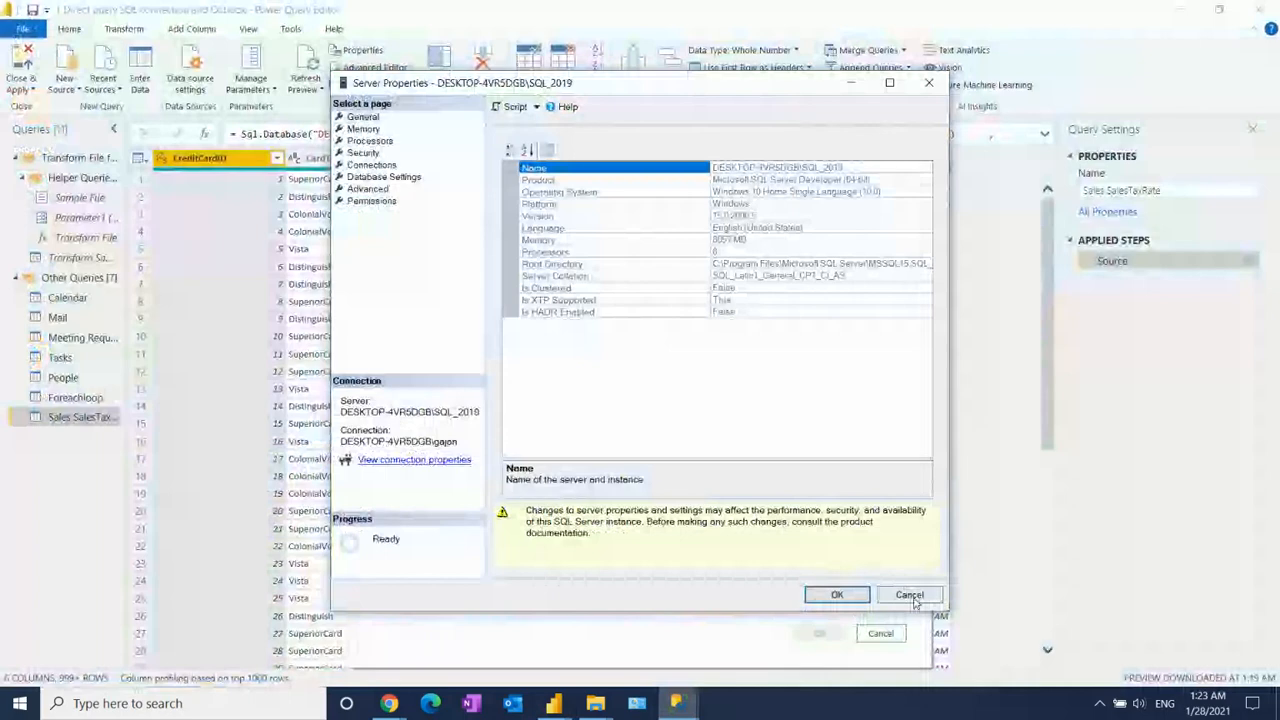
click(908, 594)
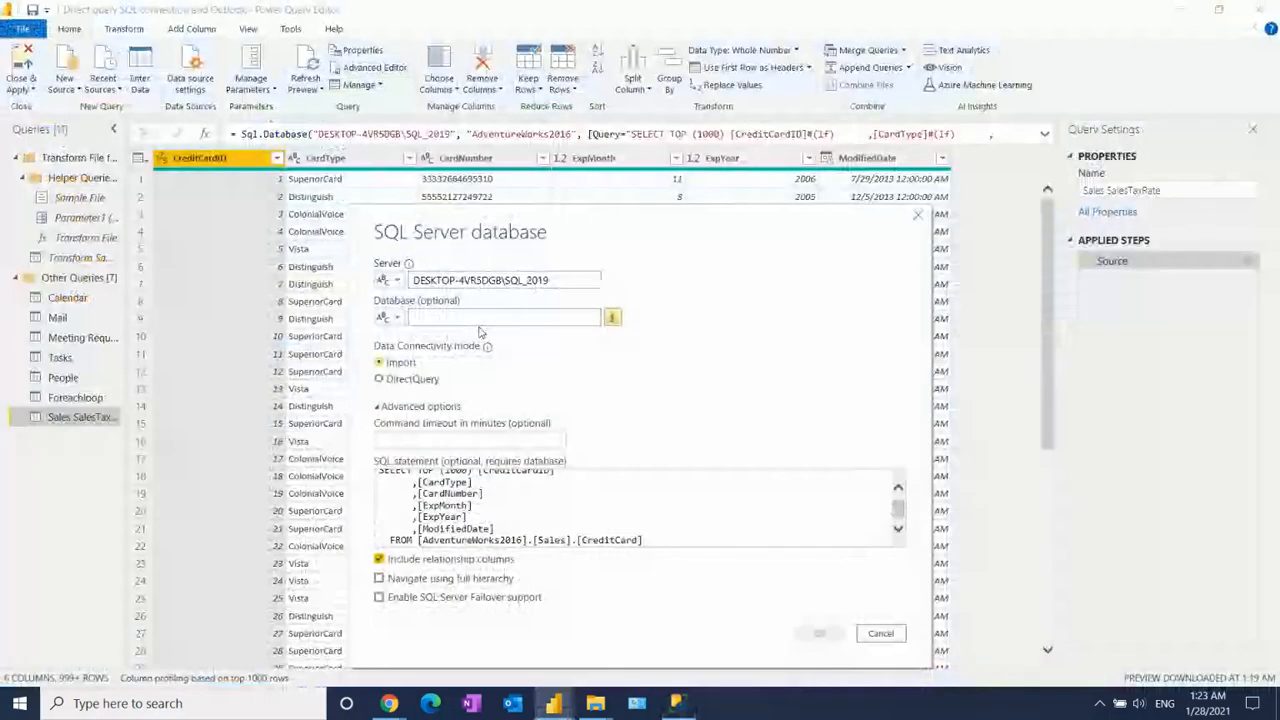
Enter AdventureWorks2016 as the database and submit the connection.
text(AdventureWorks2016)
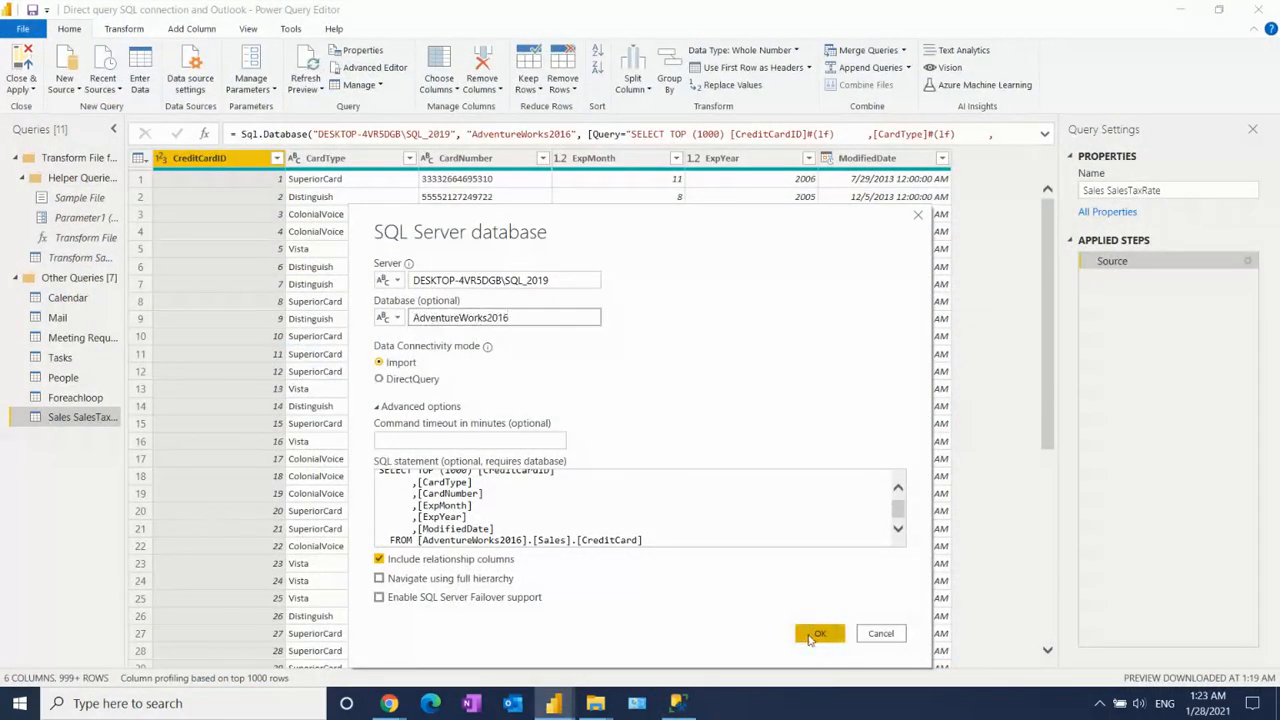
click(820, 632)
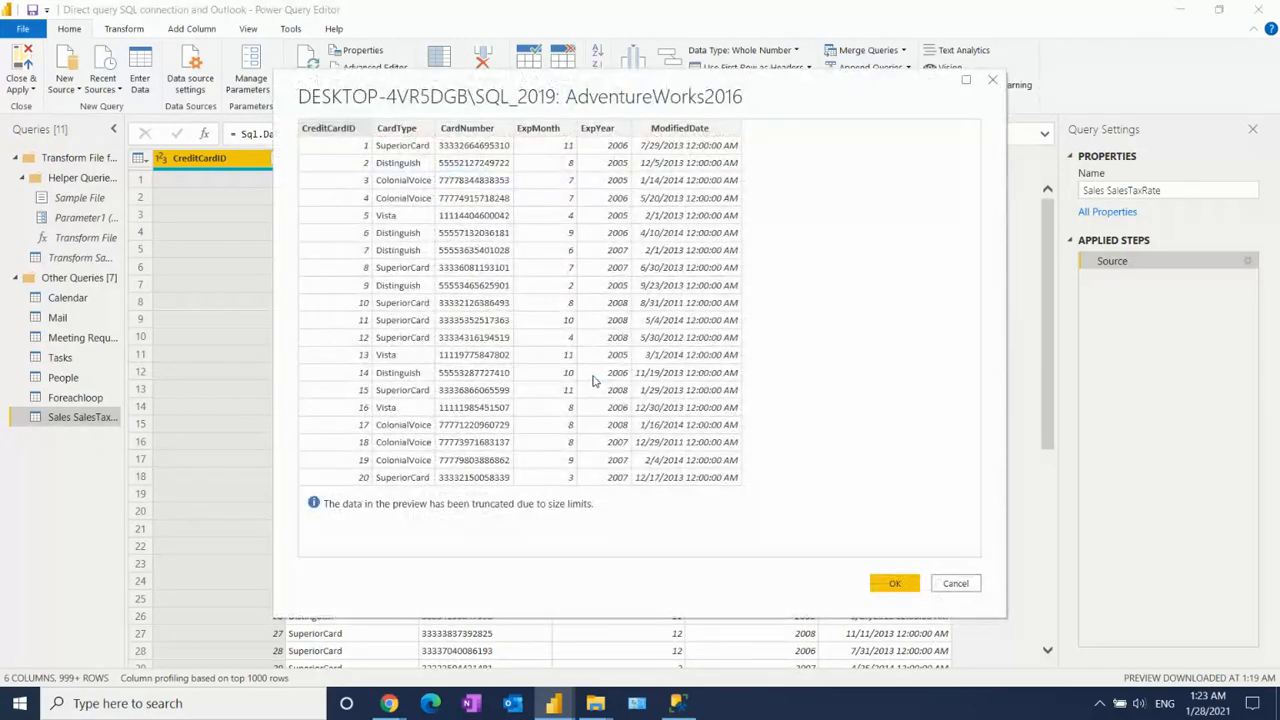
Load the previewed CreditCard rows as Query1 and Close & Apply to the report.
click(892, 584)
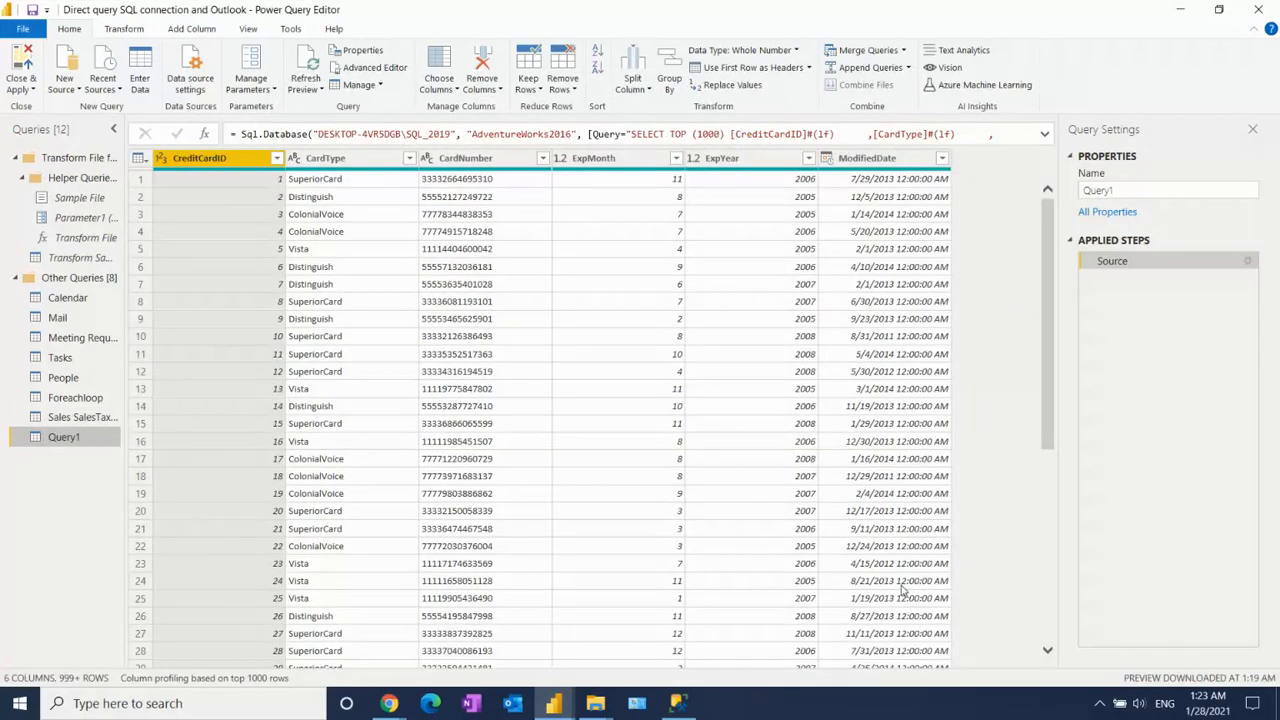
click(20, 70)
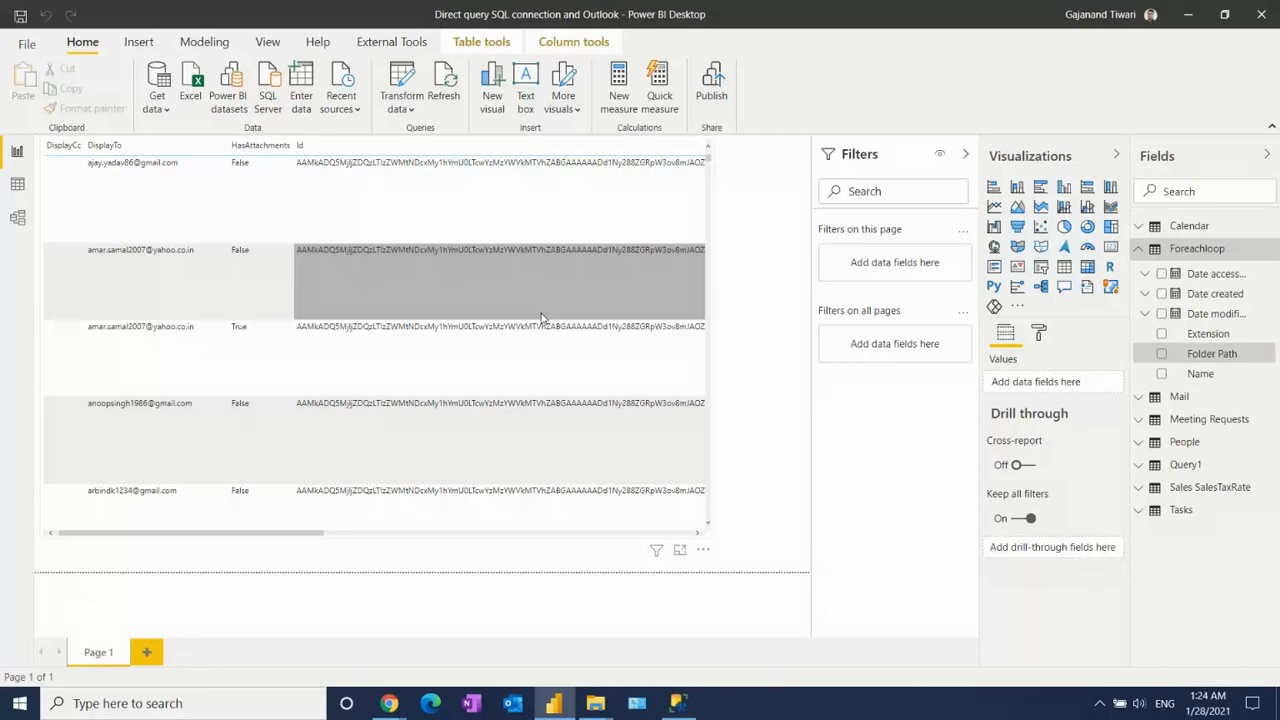
mouse_move(1188, 14)
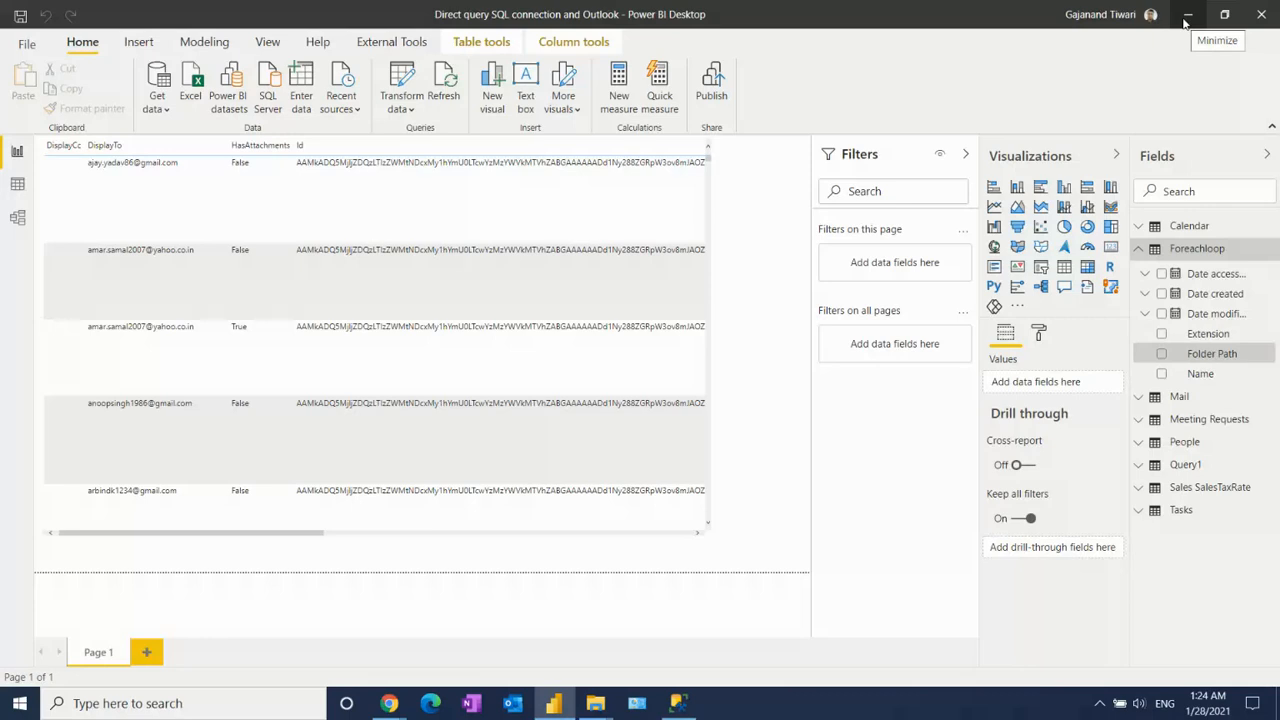
Minimize Power BI Desktop, leaving the browser in front.
click(1188, 14)
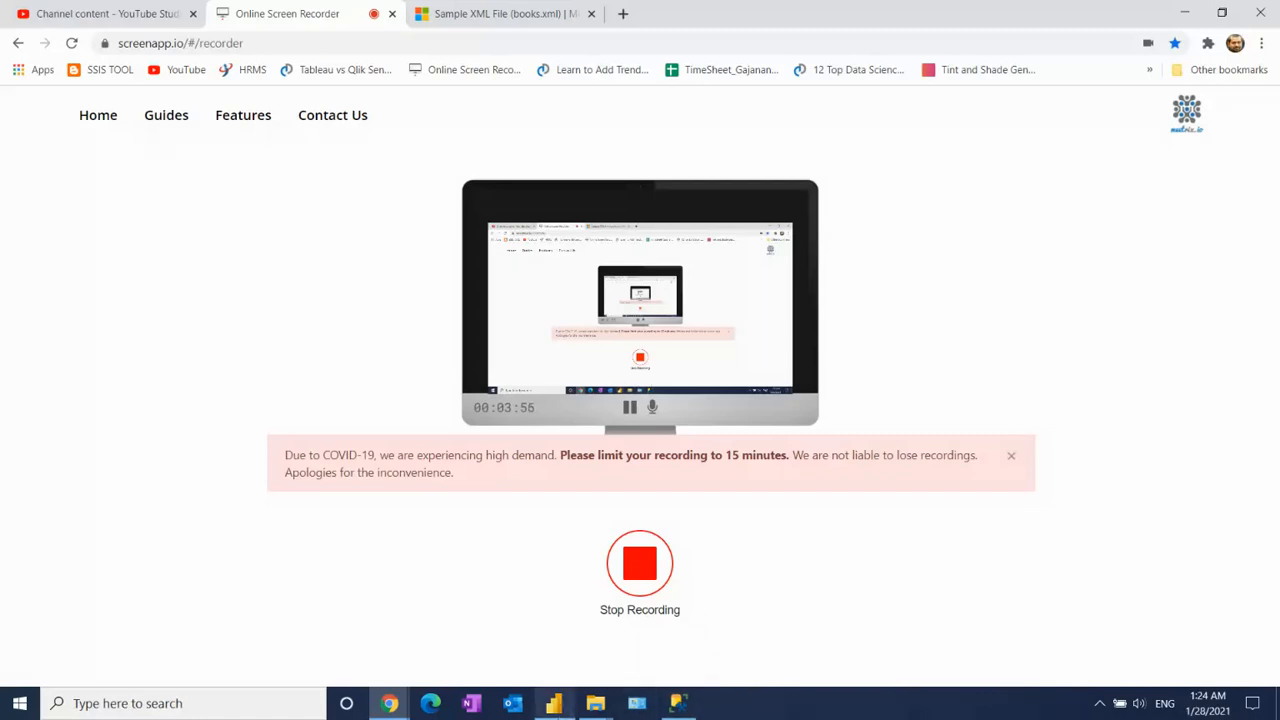
click(552, 704)
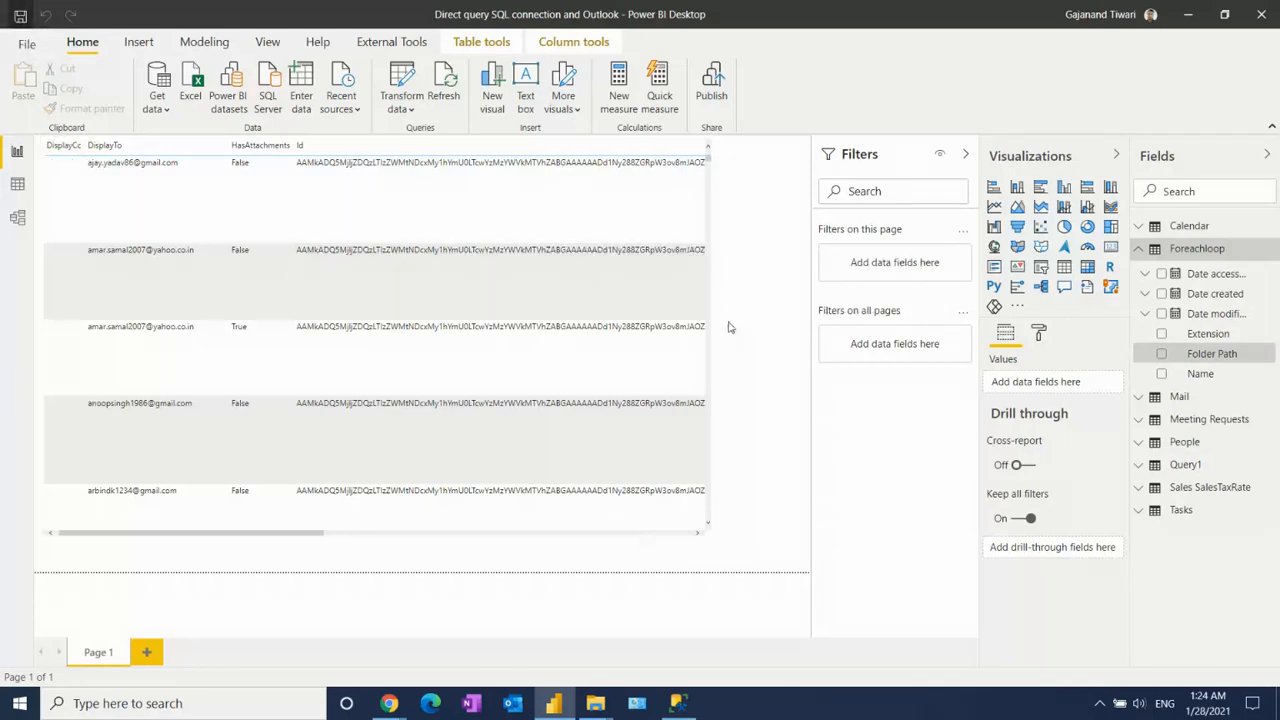
mouse_move(738, 336)
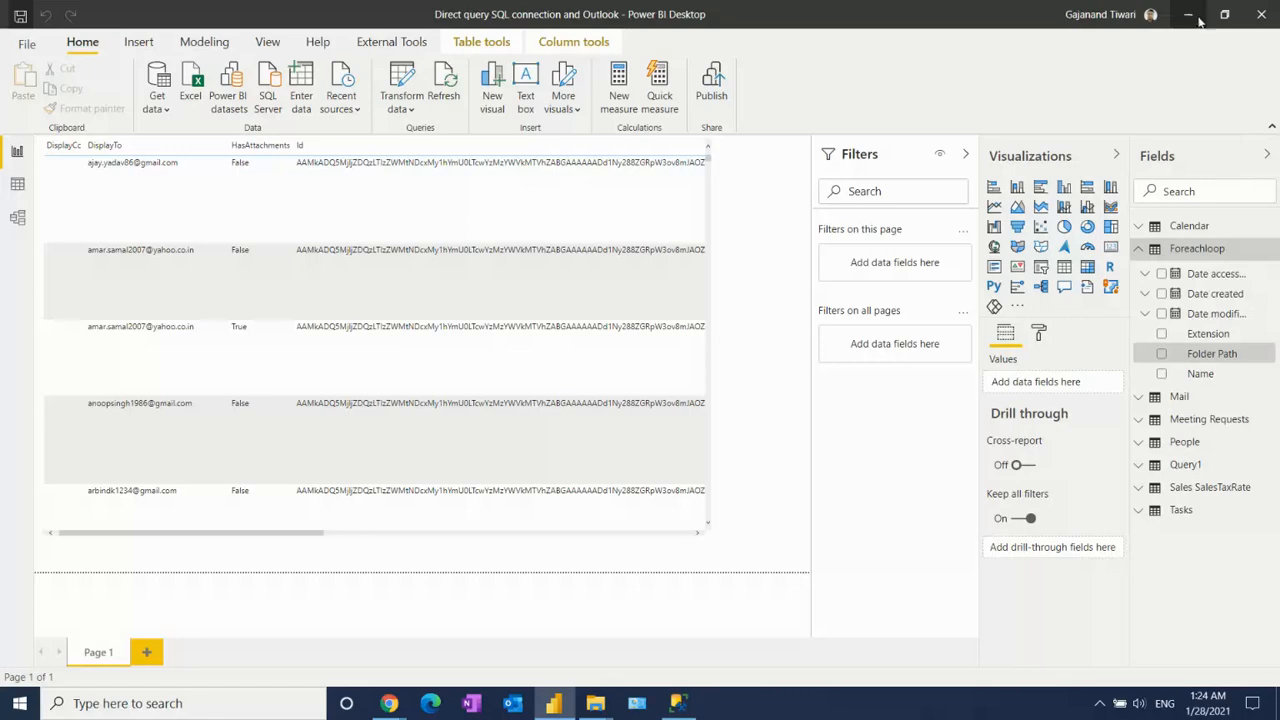
click(1188, 14)
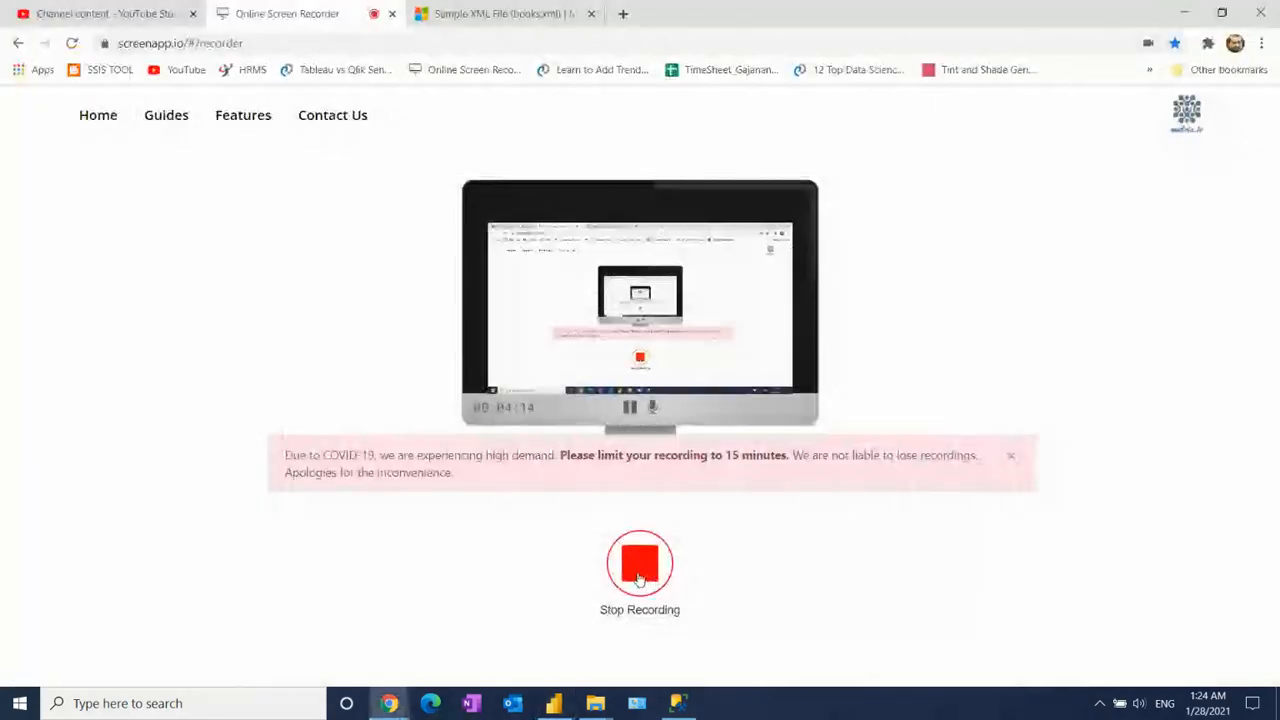